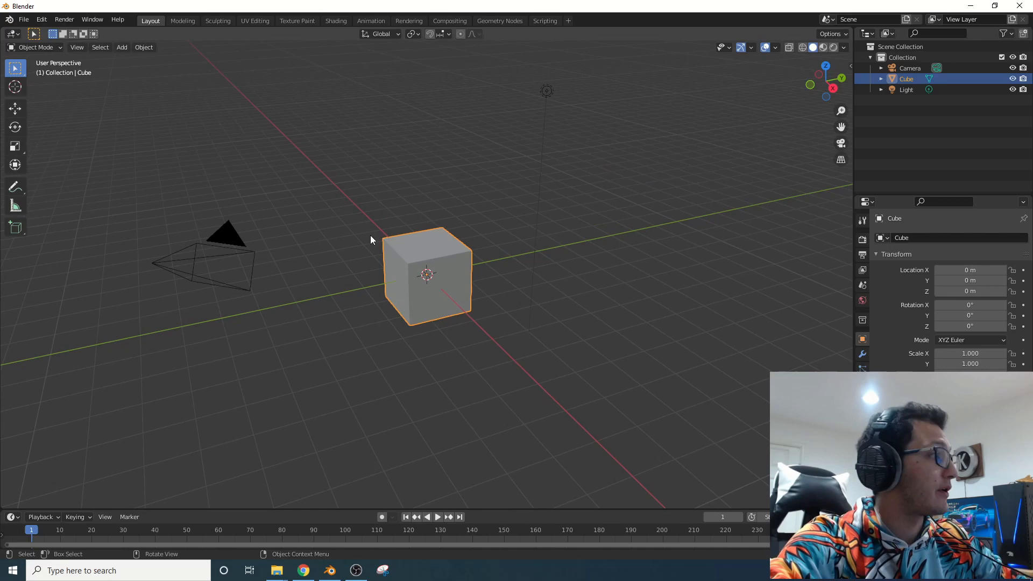
mouse_move(349, 196)
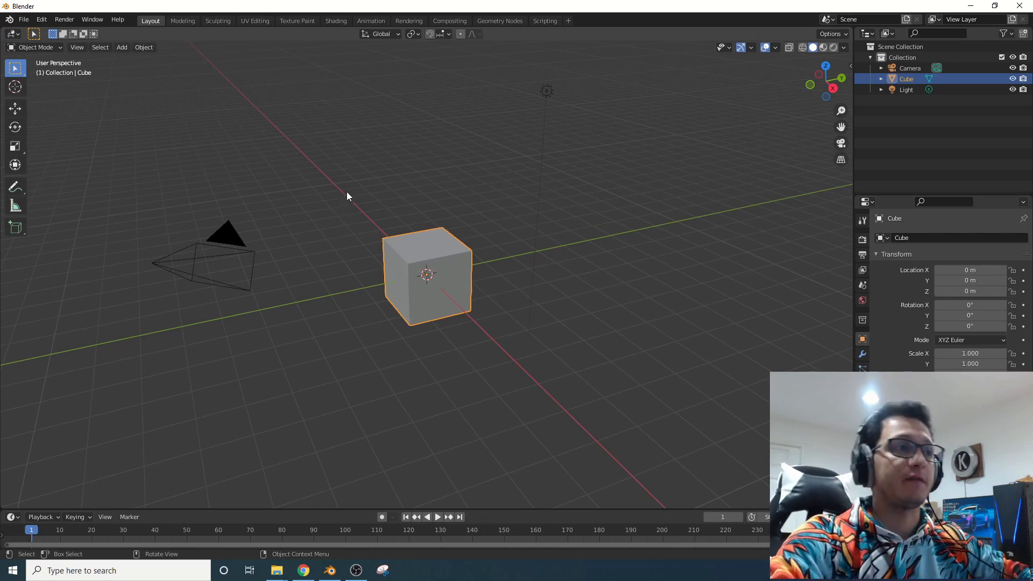
Duplicate the cube with Shift+D and rename the two copies Domain and Fluid in the Outliner.
left_click(414, 170)
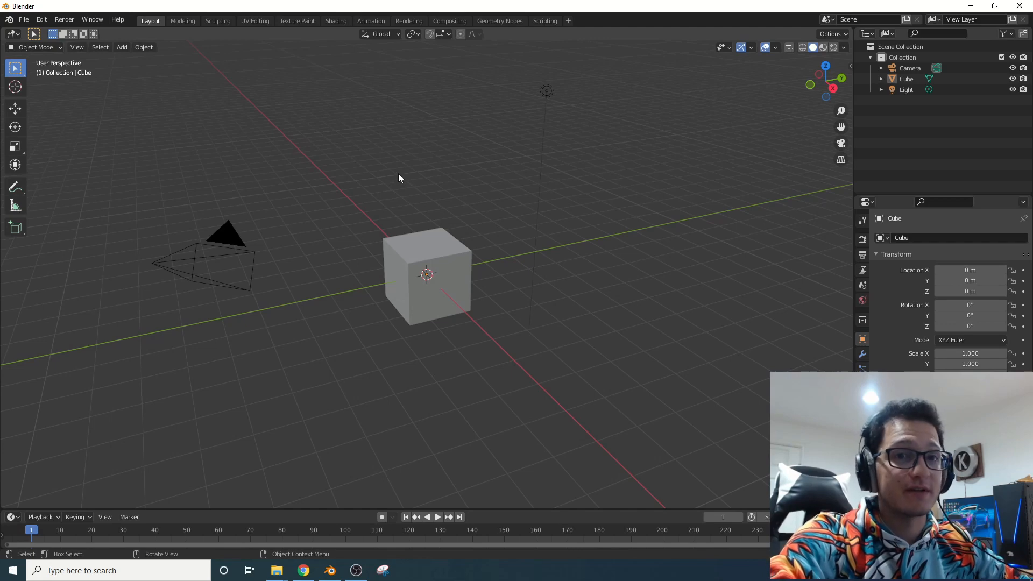
left_click(452, 275)
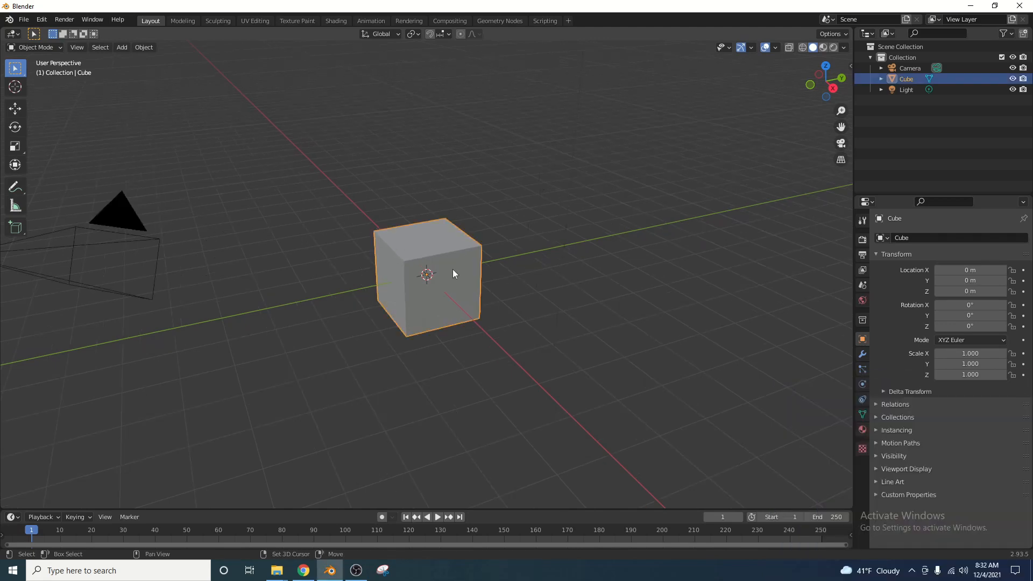
key("shift+d")
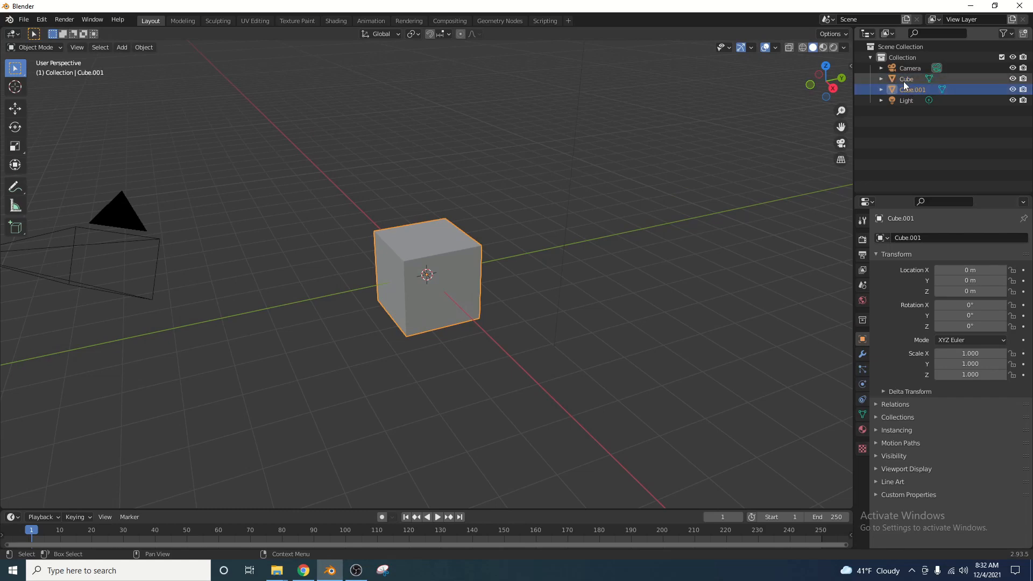
double_click(906, 79)
type("Domain")
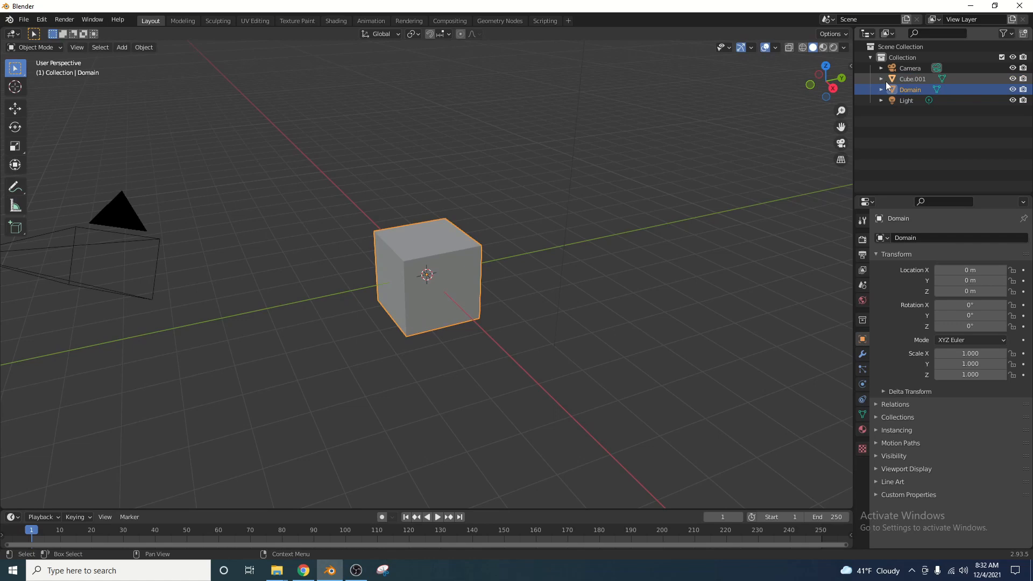
left_click(913, 79)
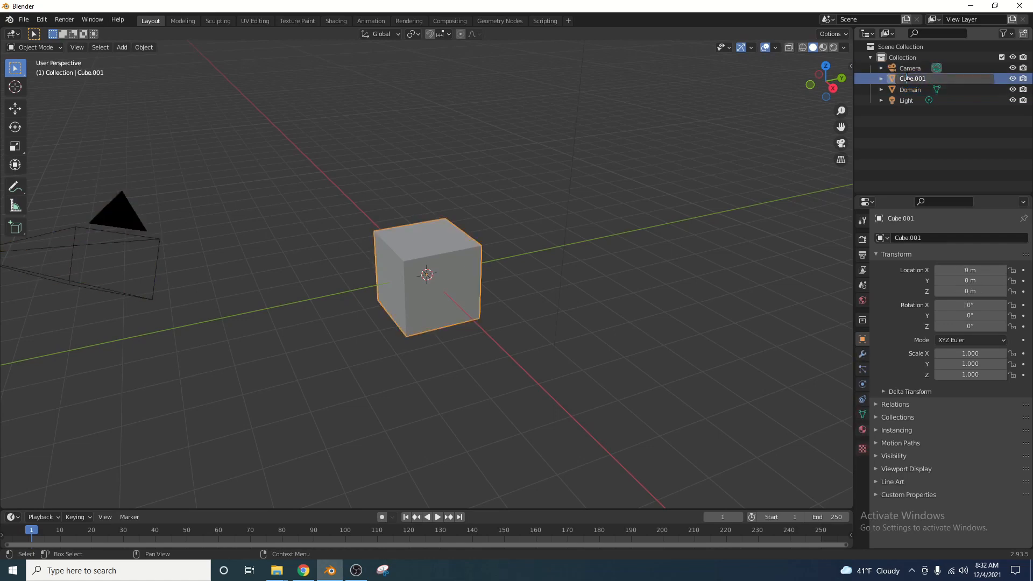
double_click(913, 77)
type("Fluid")
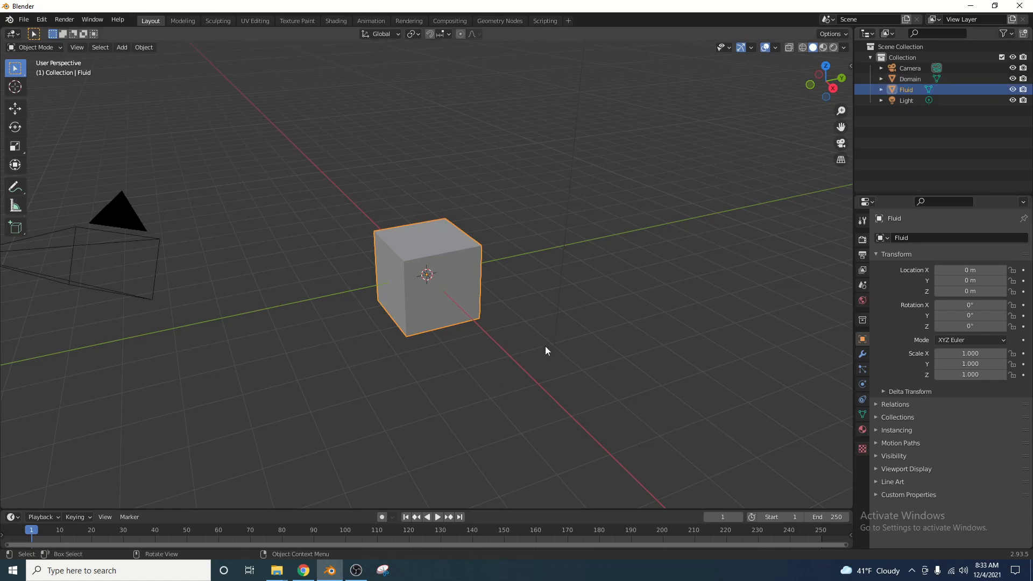
Set the Fluid cube's Scale Z to 0.3 and Location Z to -0.7 so it sits at the Domain's bottom.
left_click_drag(546, 351, 380, 308)
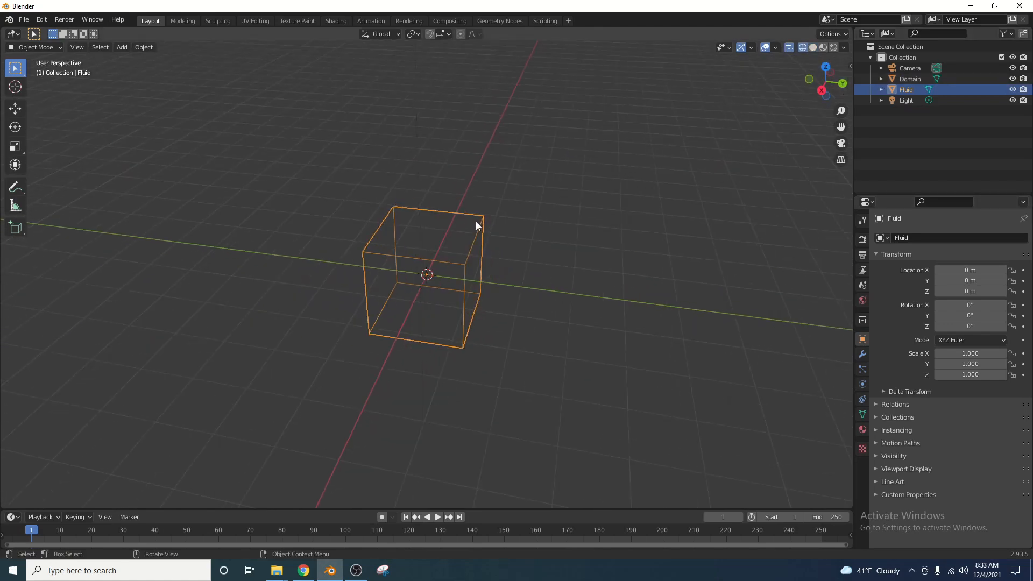
left_click_drag(478, 225, 521, 276)
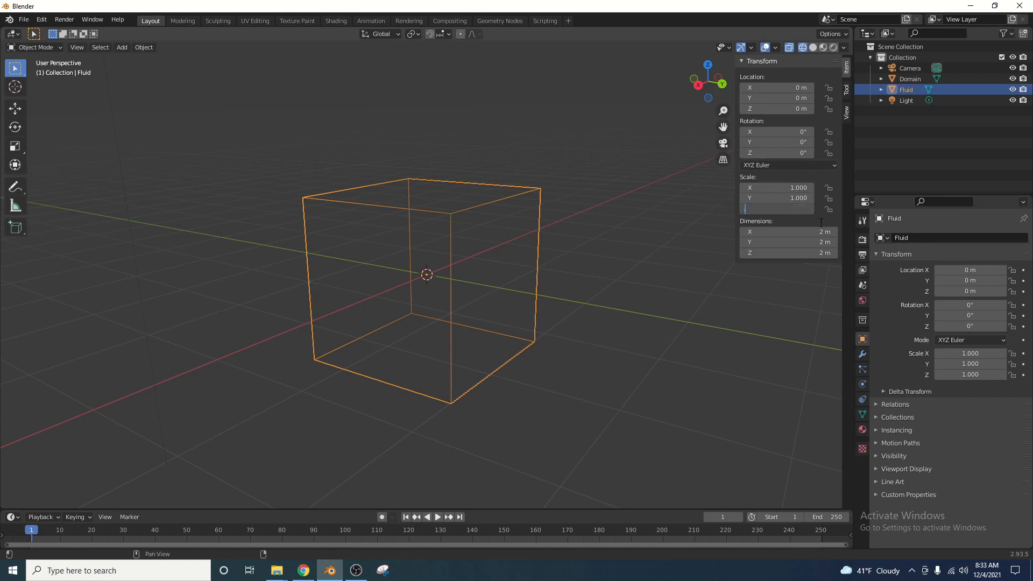
type("0.300")
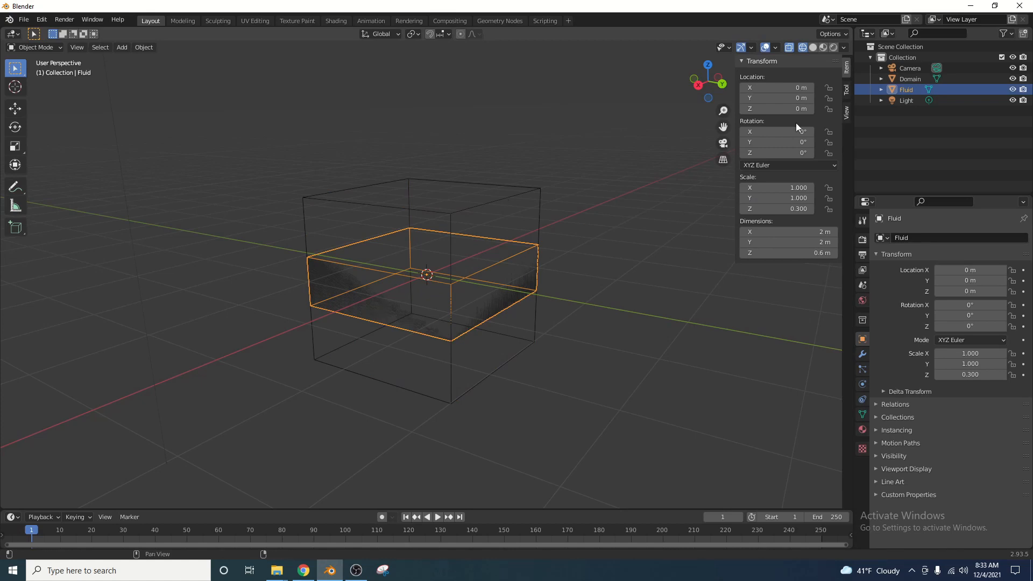
left_click_drag(777, 108, 777, 119)
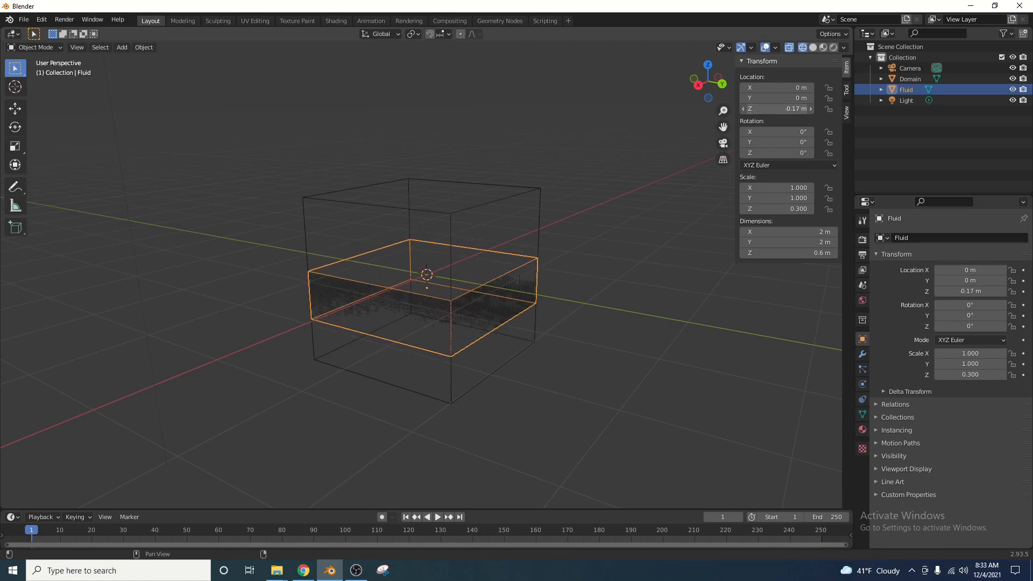
left_click(777, 108)
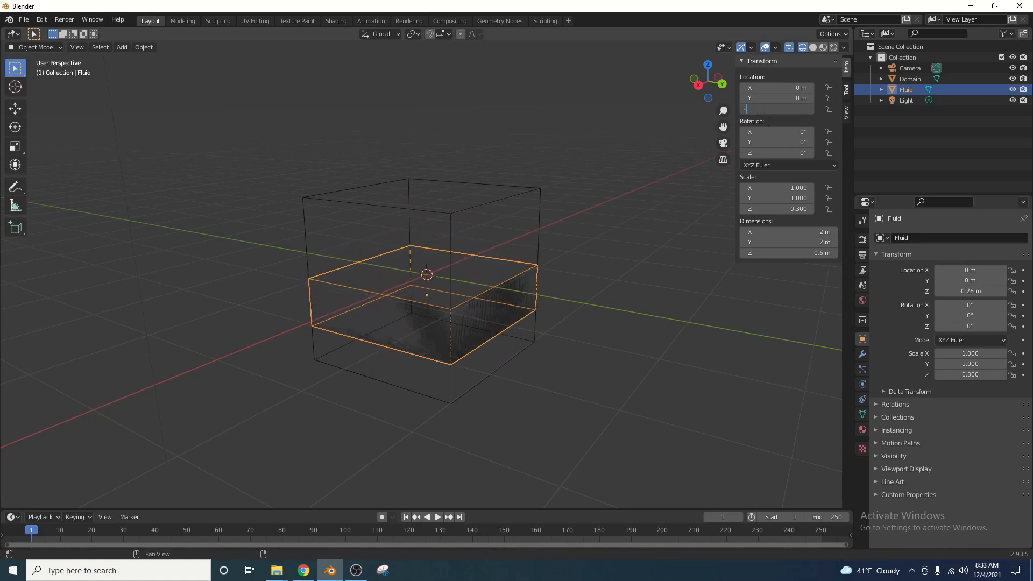
type("-0.7")
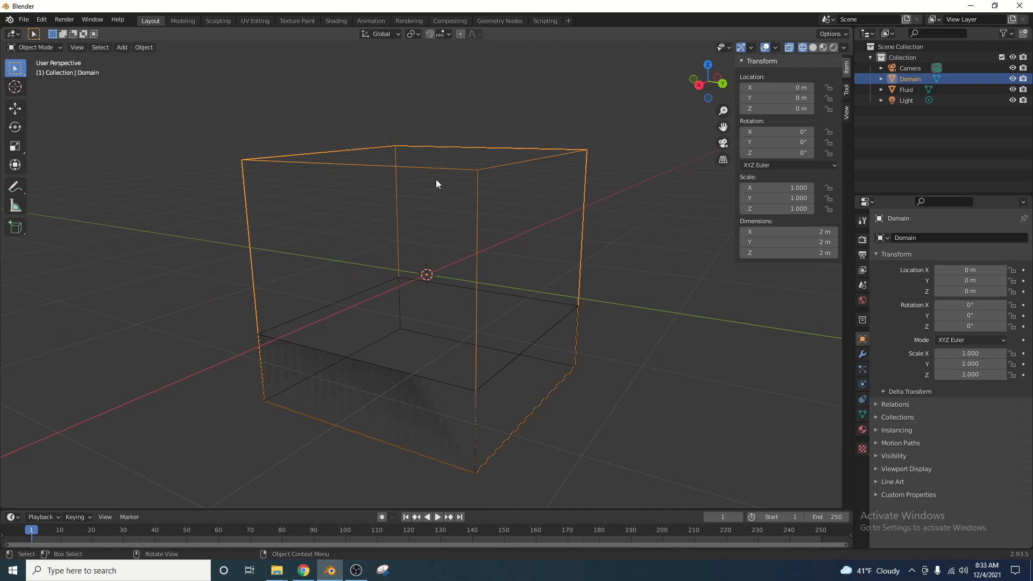
left_click_drag(435, 183, 441, 284)
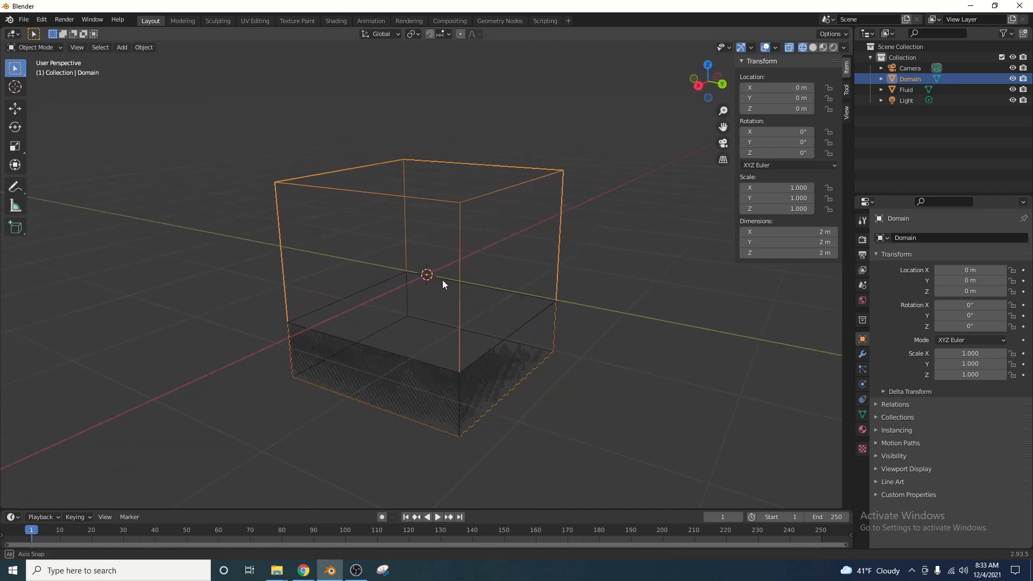
left_click(906, 90)
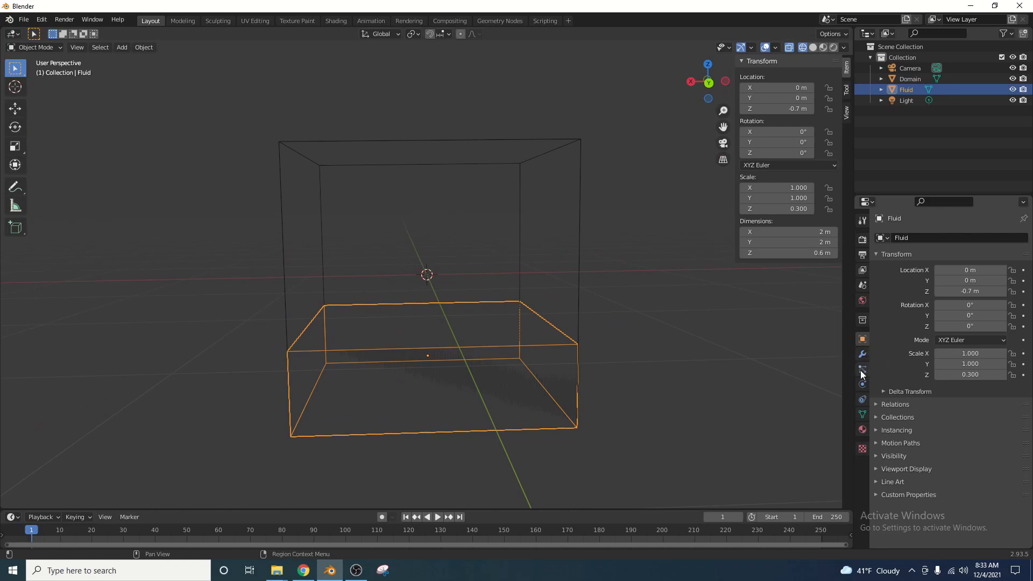
Add Fluid physics to the slab as a Flow object emitting Liquid.
left_click(862, 369)
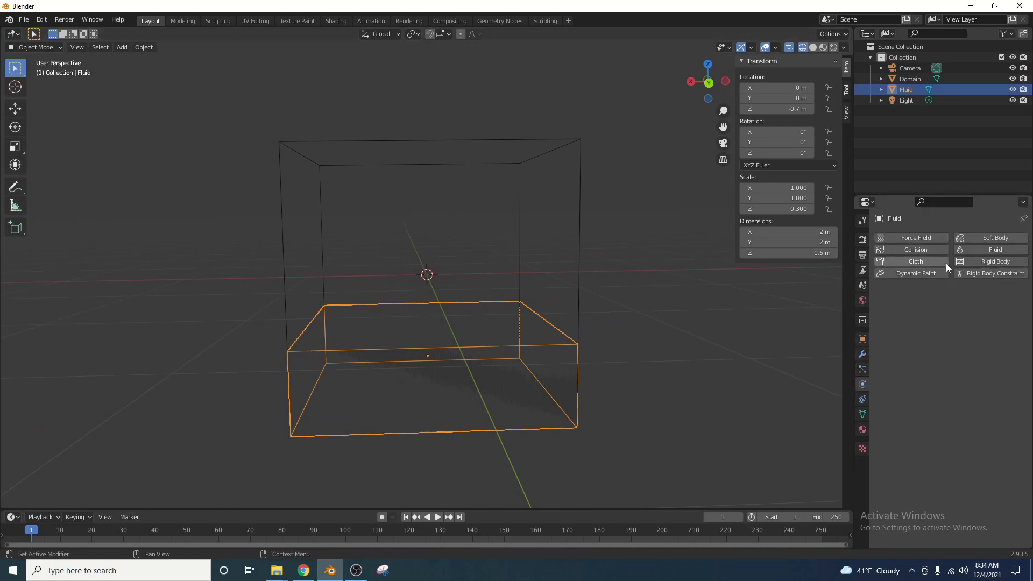
left_click(994, 250)
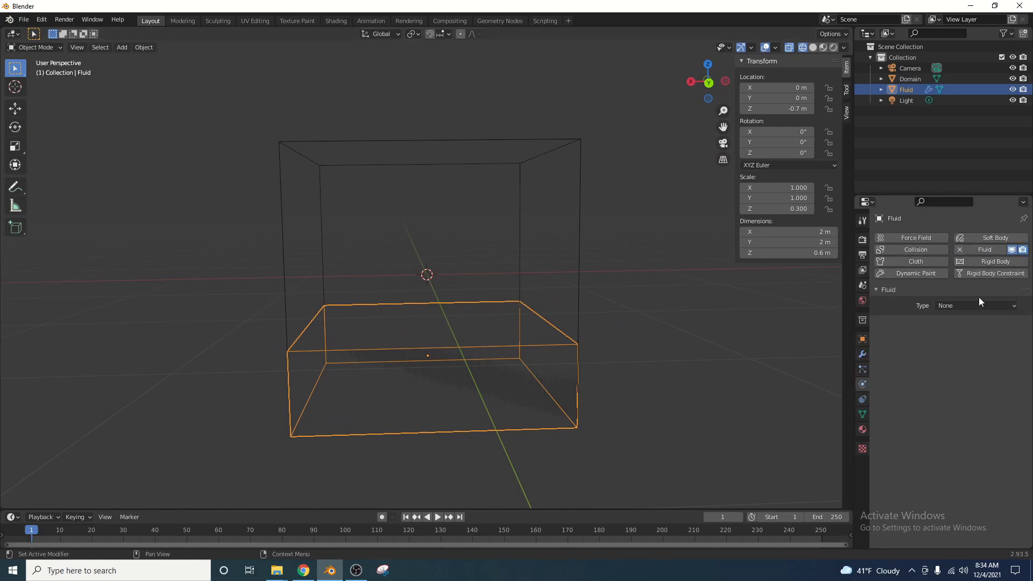
left_click(976, 306)
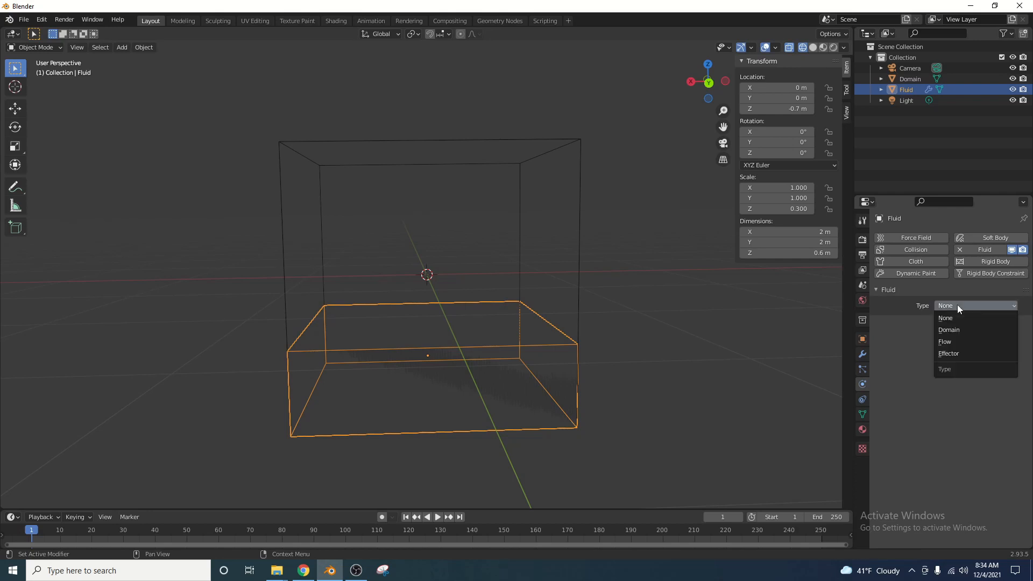
left_click(945, 343)
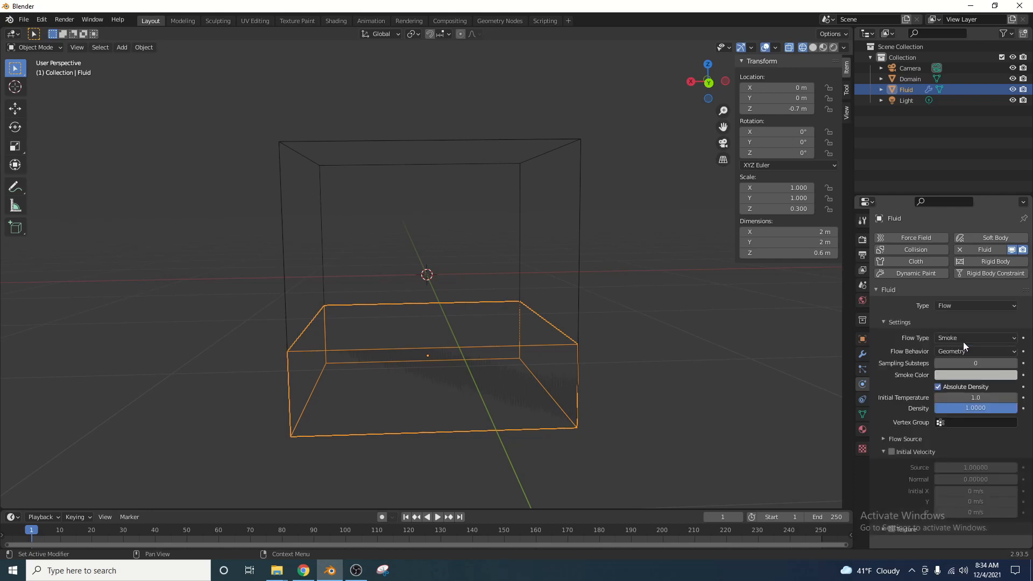
left_click(975, 338)
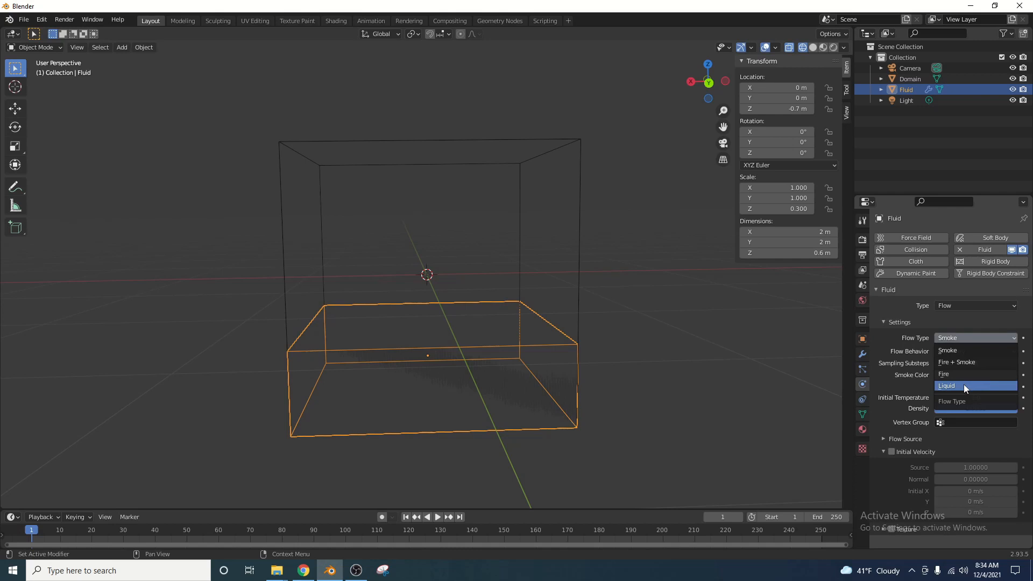
left_click(947, 386)
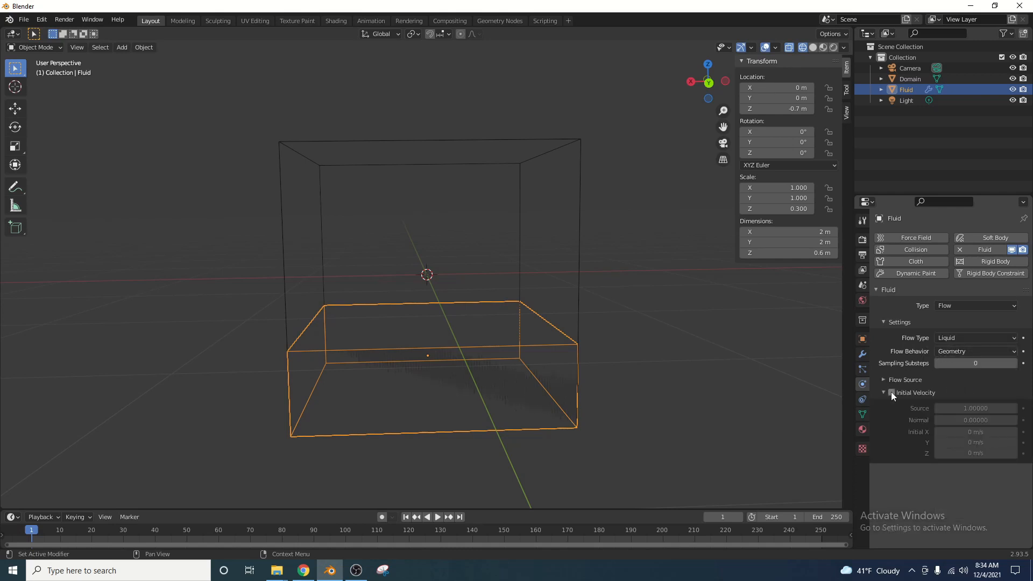
Enable Initial Velocity with an Initial X speed of 30 m/s.
left_click(892, 393)
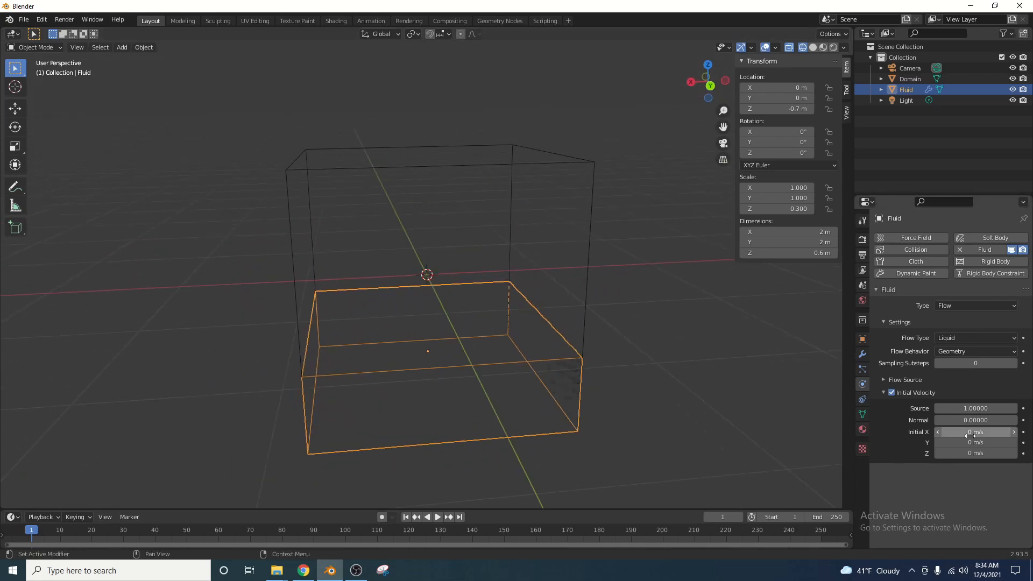
type("30")
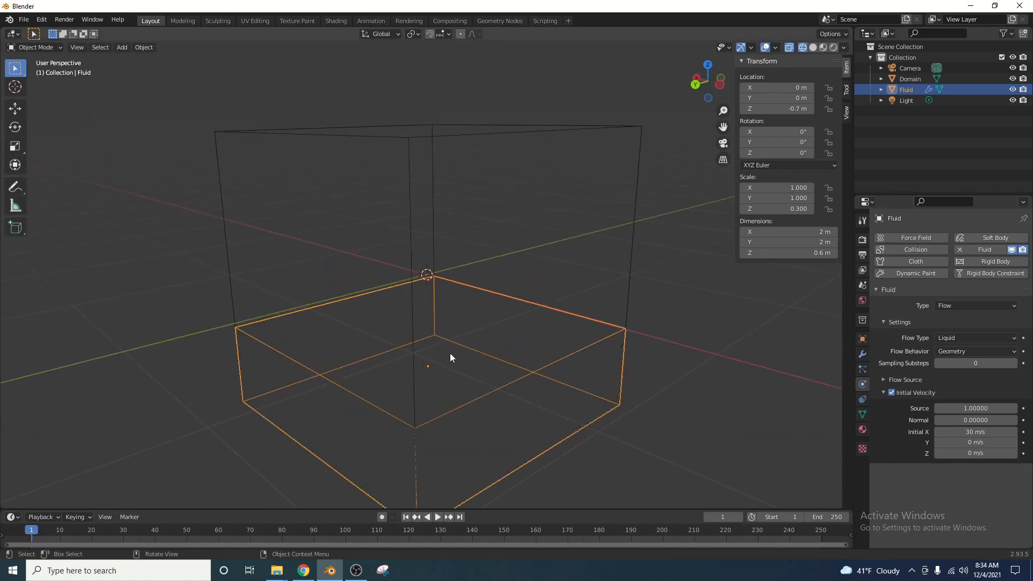
mouse_move(534, 321)
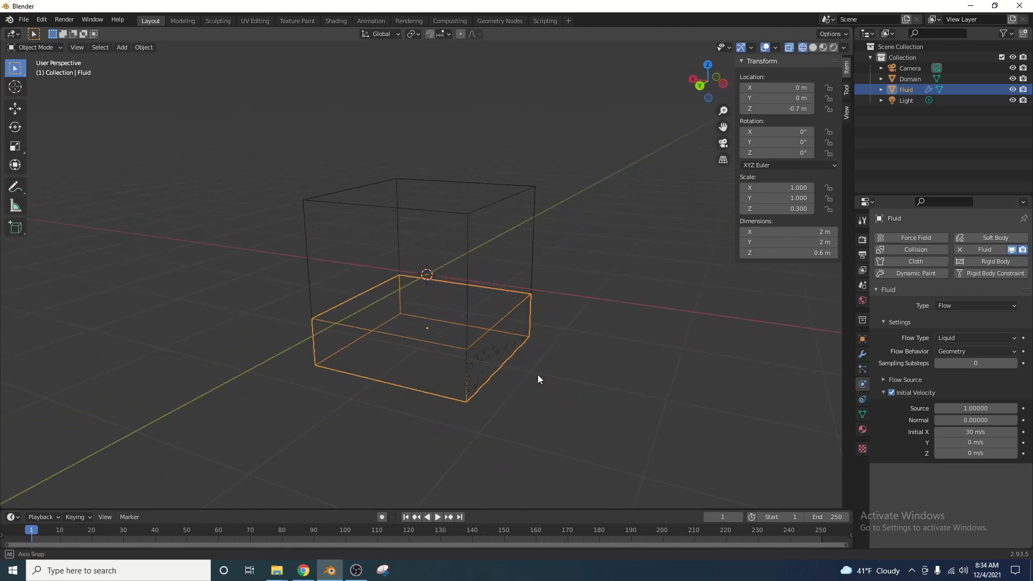
left_click_drag(540, 379, 438, 368)
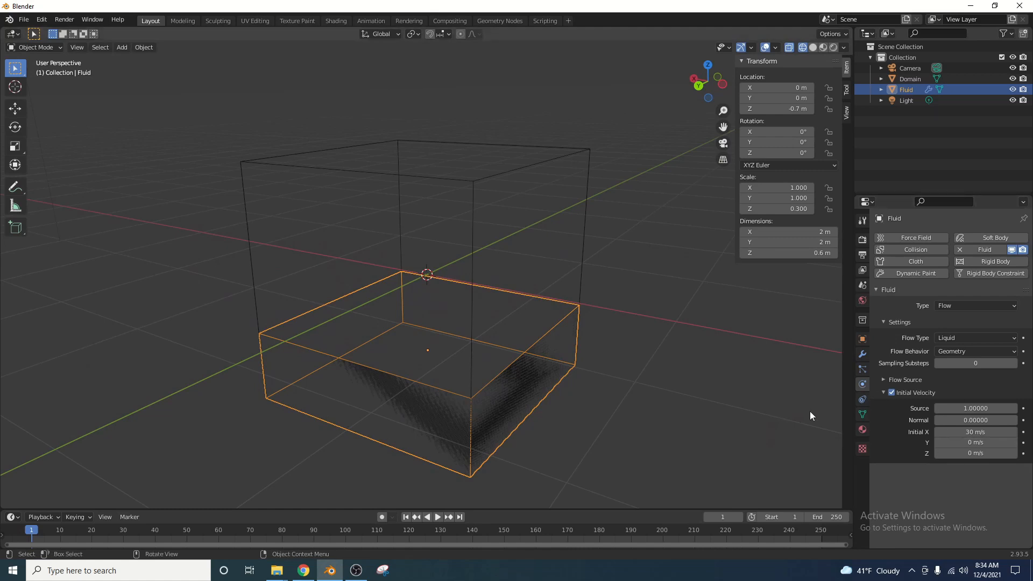
Give the Domain cube Fluid physics as a Liquid domain with its liquid settings shown.
left_click(910, 78)
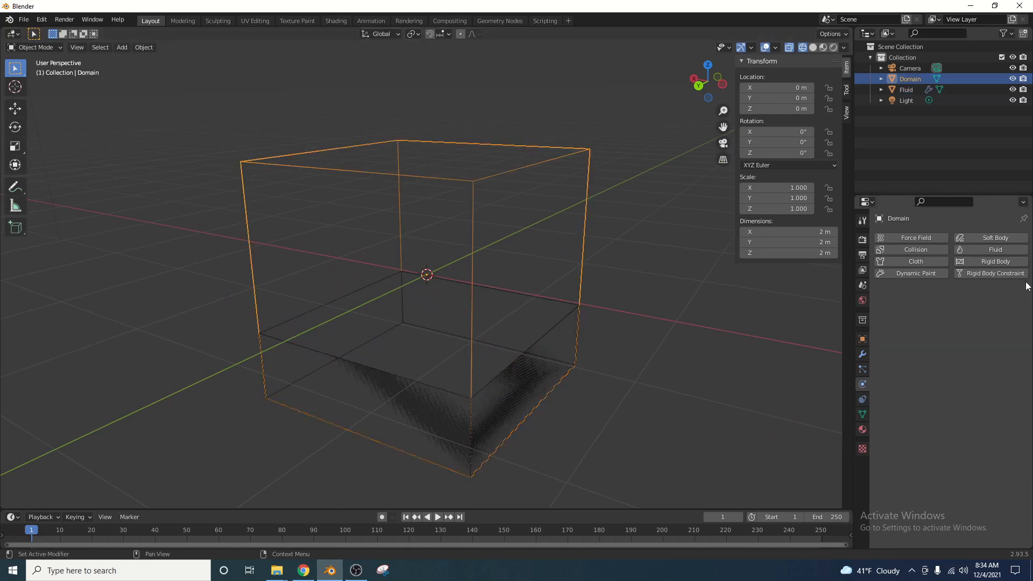
left_click(991, 249)
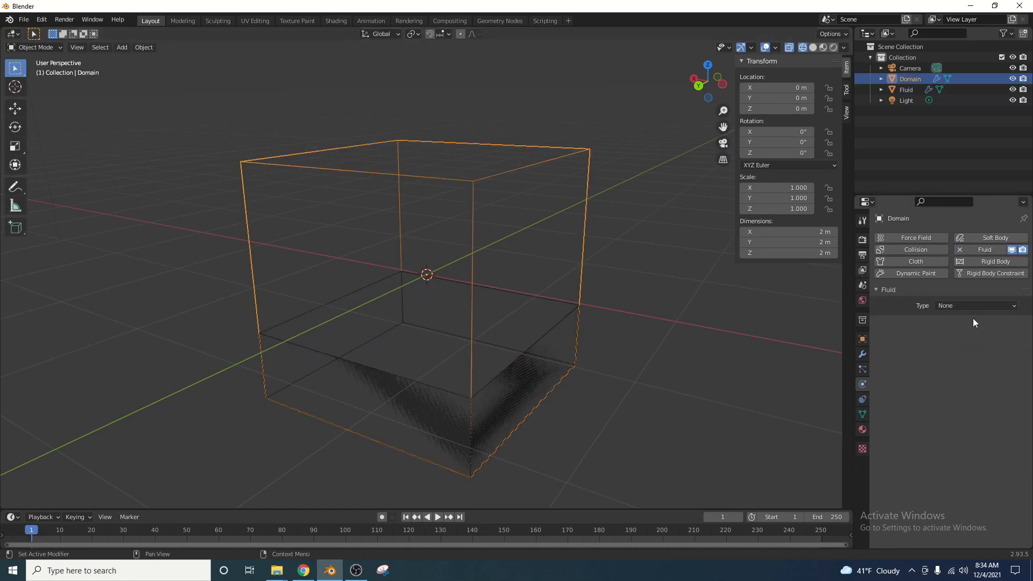
left_click(975, 306)
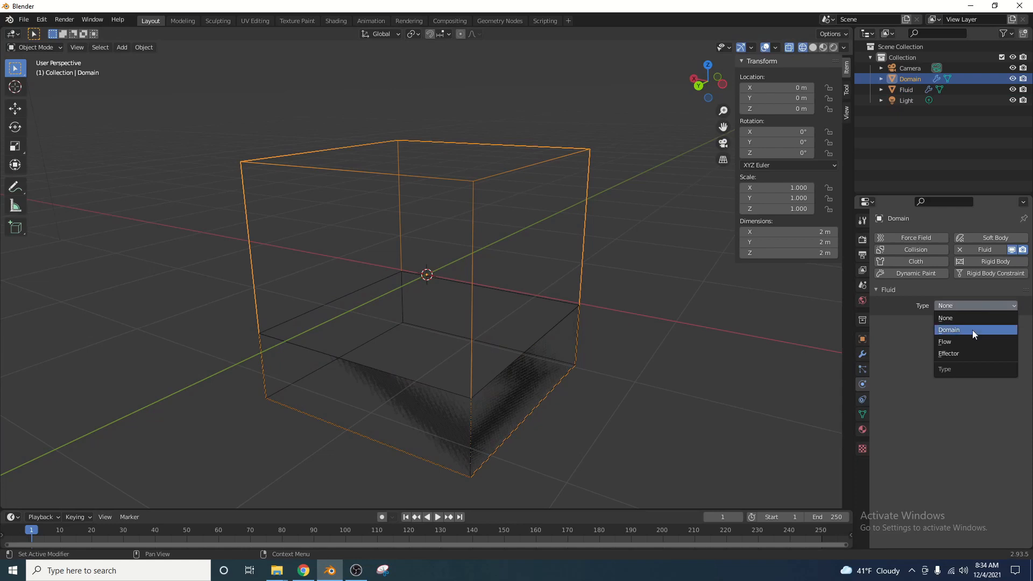
left_click(949, 331)
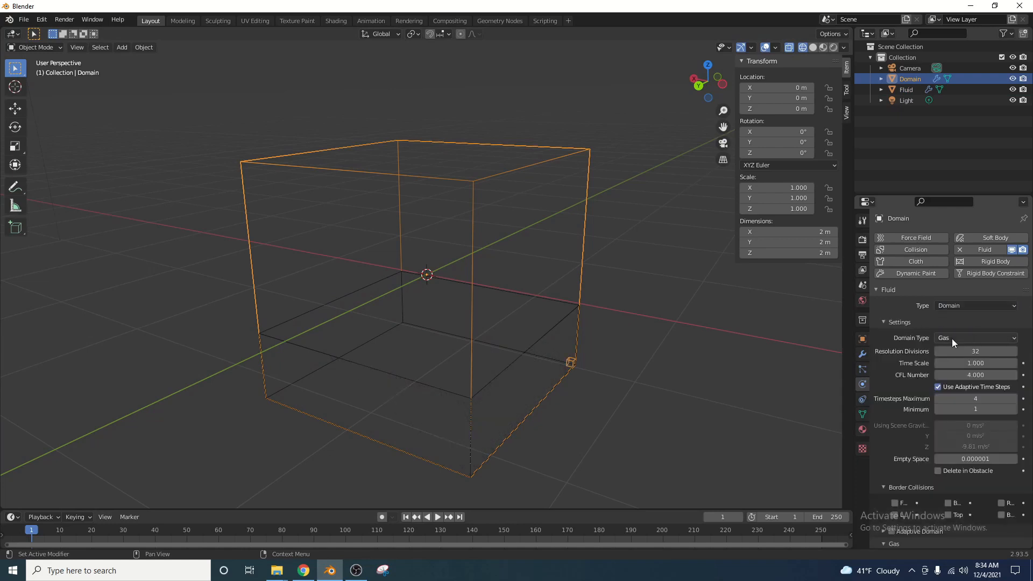
left_click(976, 338)
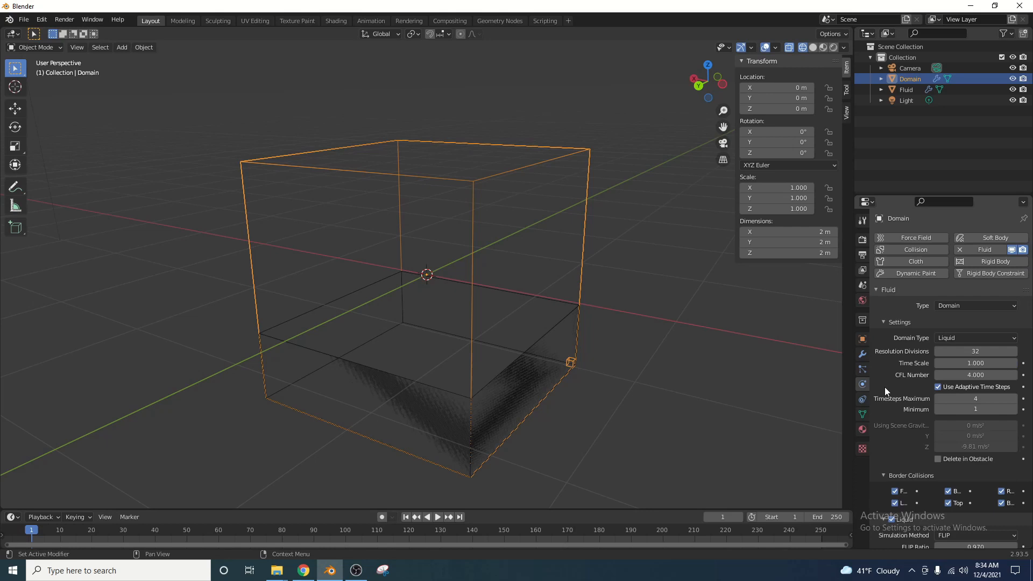
scroll("down", 3)
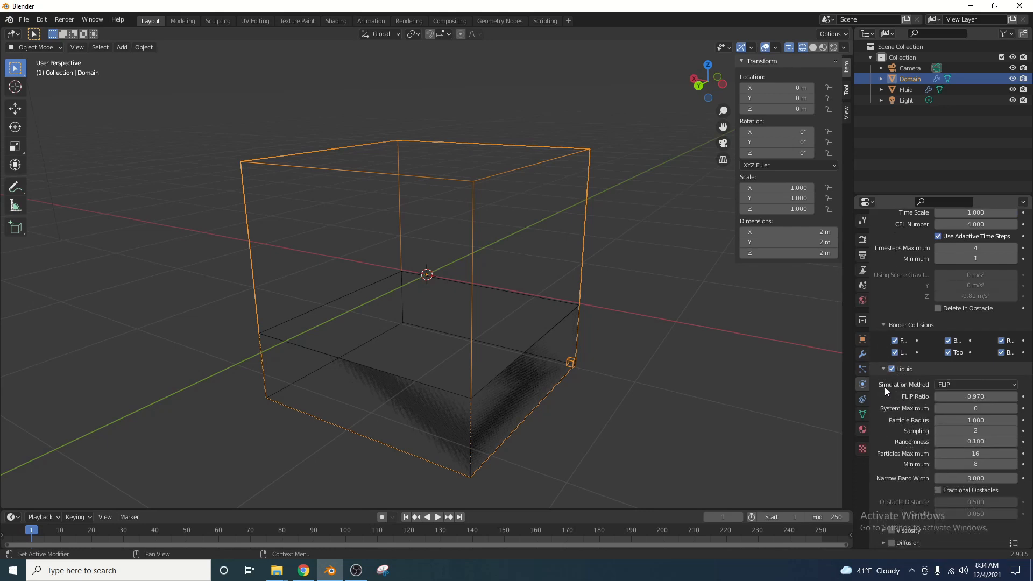
scroll("down", 3)
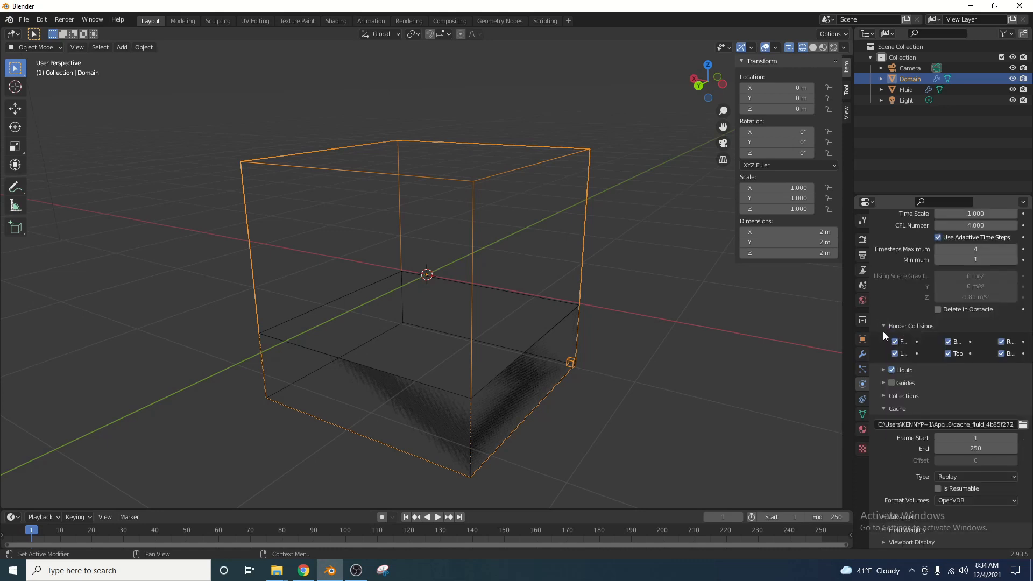
left_click(885, 371)
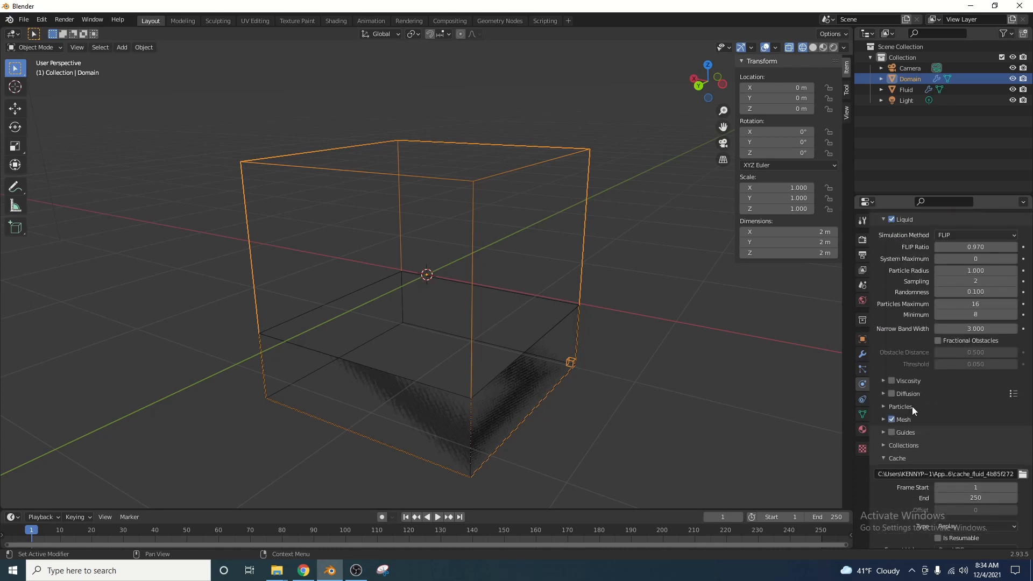
mouse_move(907, 424)
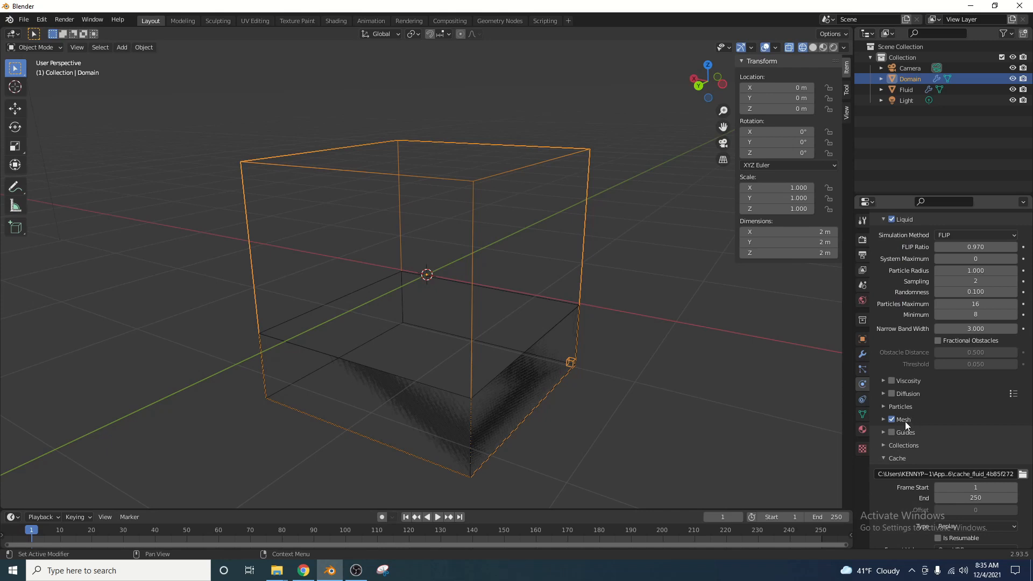
Set the domain cache Type to All and move on to the scene's output settings.
scroll("down", 3)
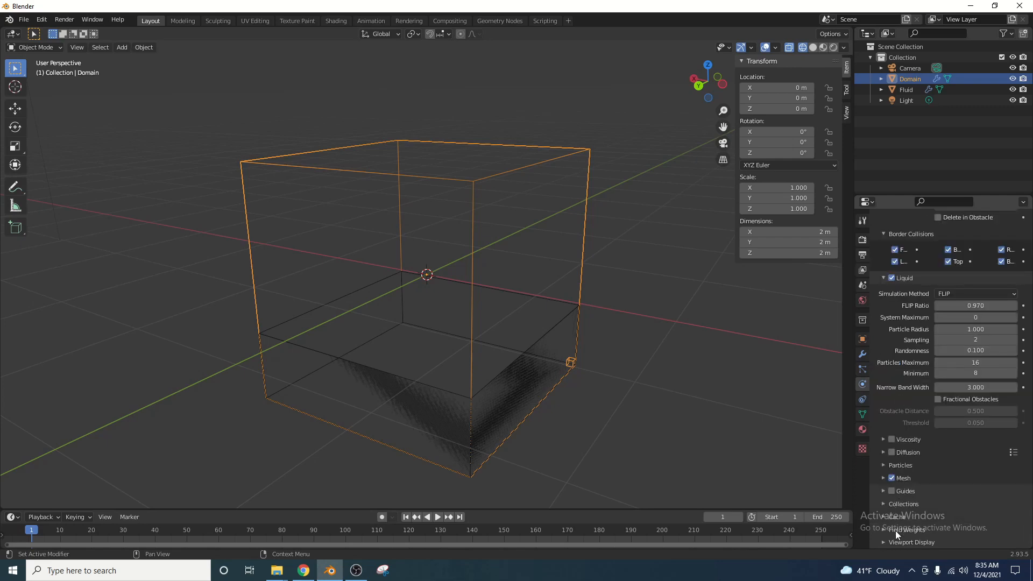
scroll("down", 3)
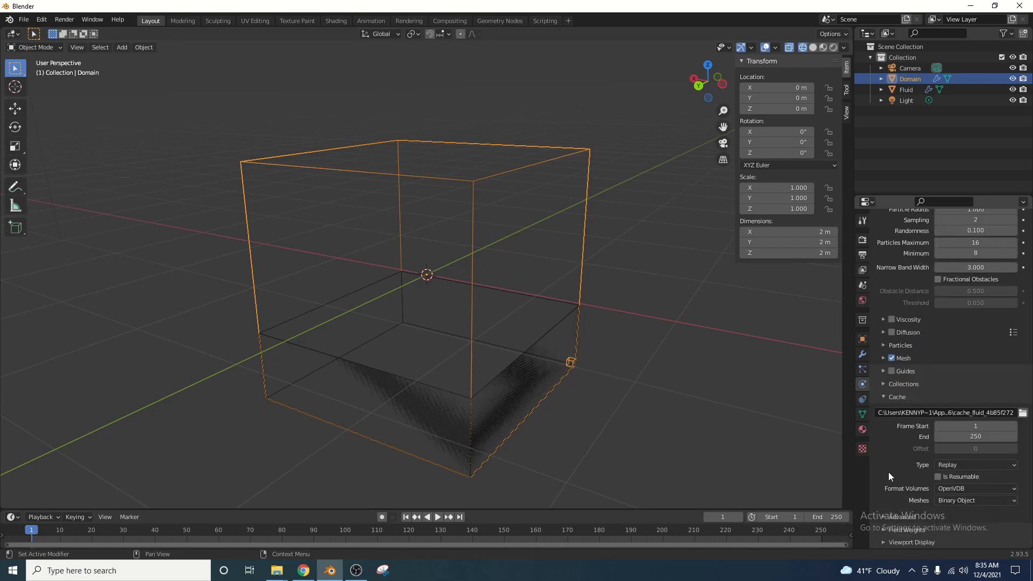
left_click(975, 465)
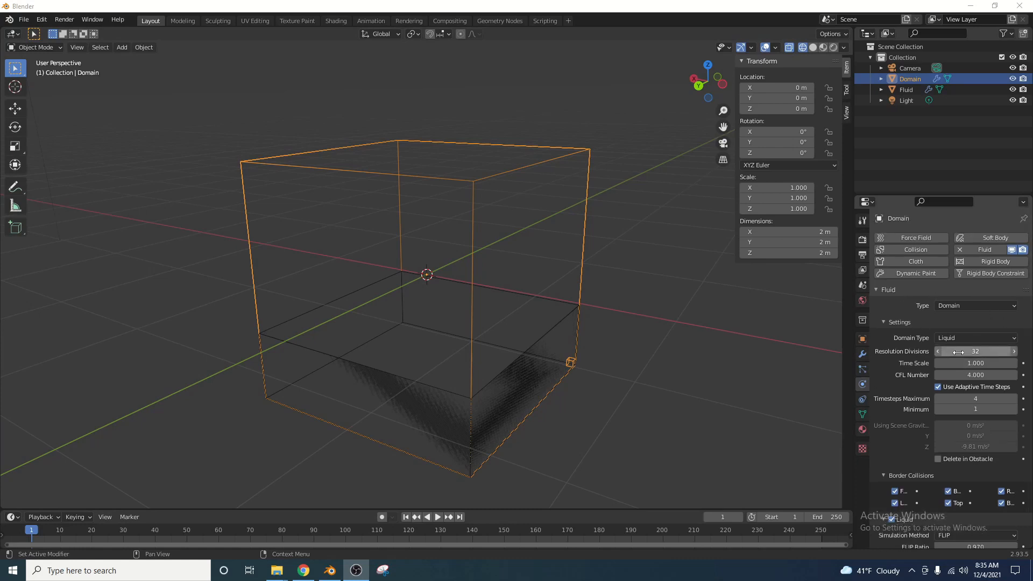
mouse_move(975, 351)
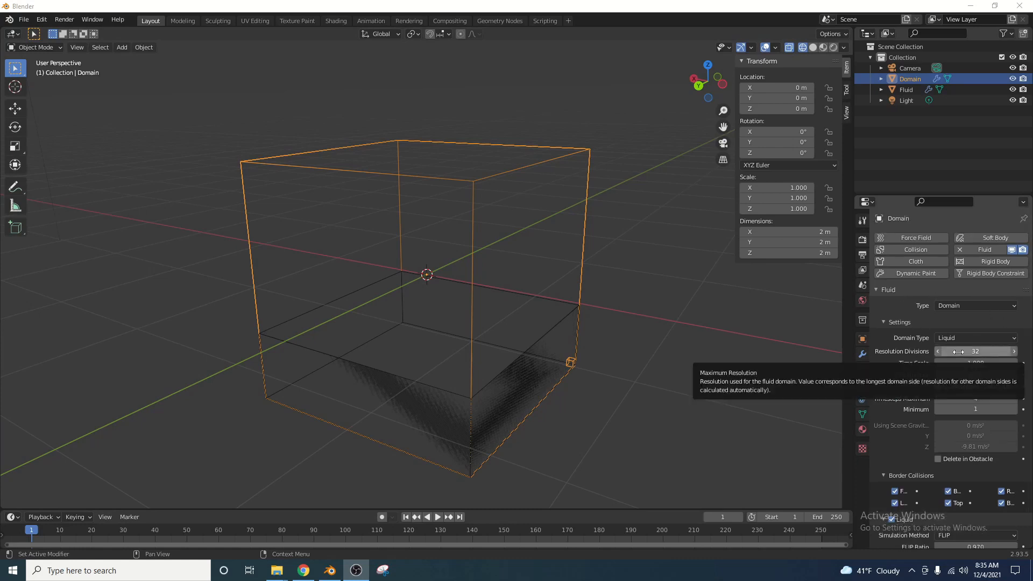
mouse_move(975, 351)
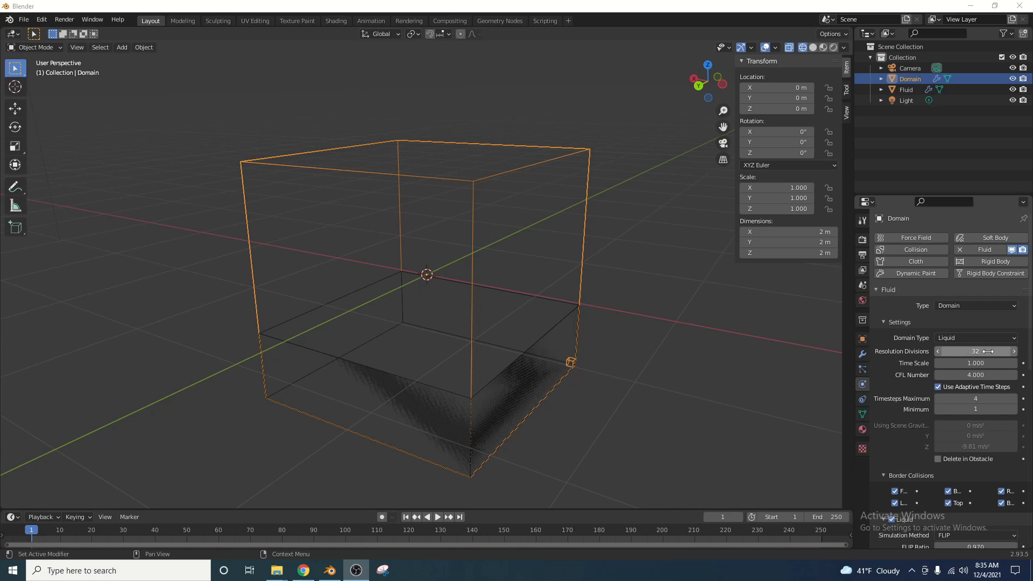
mouse_move(976, 351)
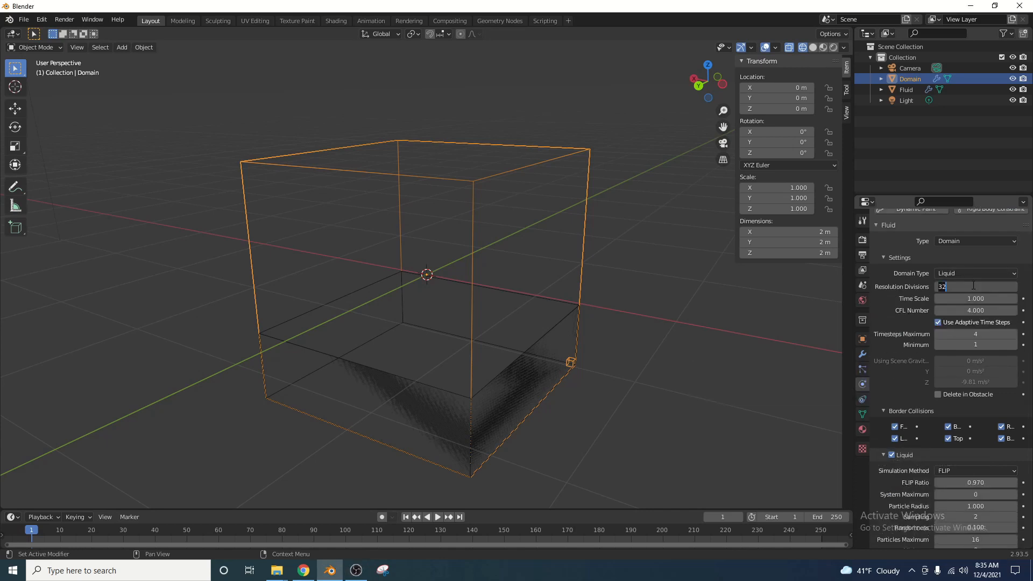
scroll("down", 3)
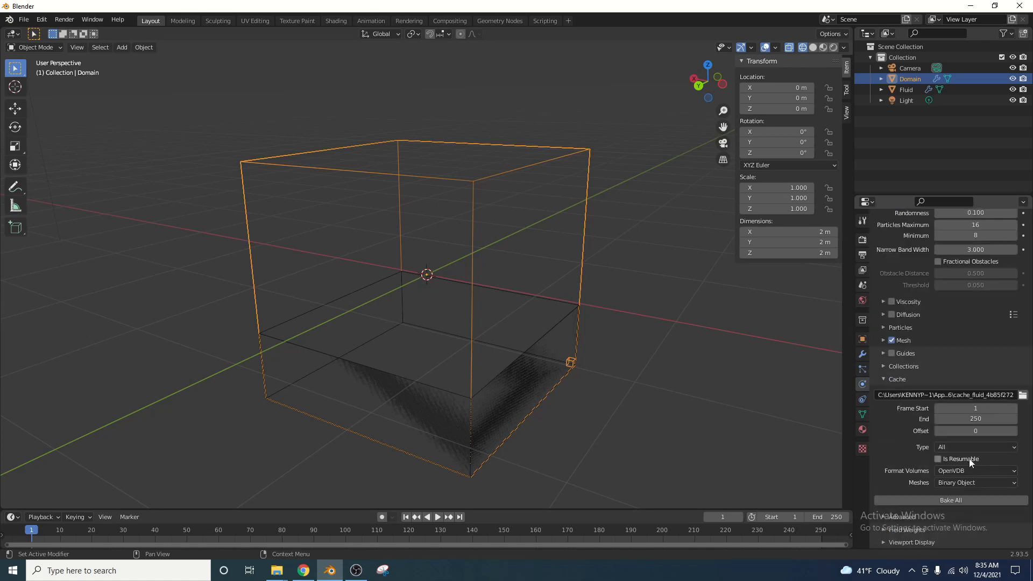
mouse_move(949, 459)
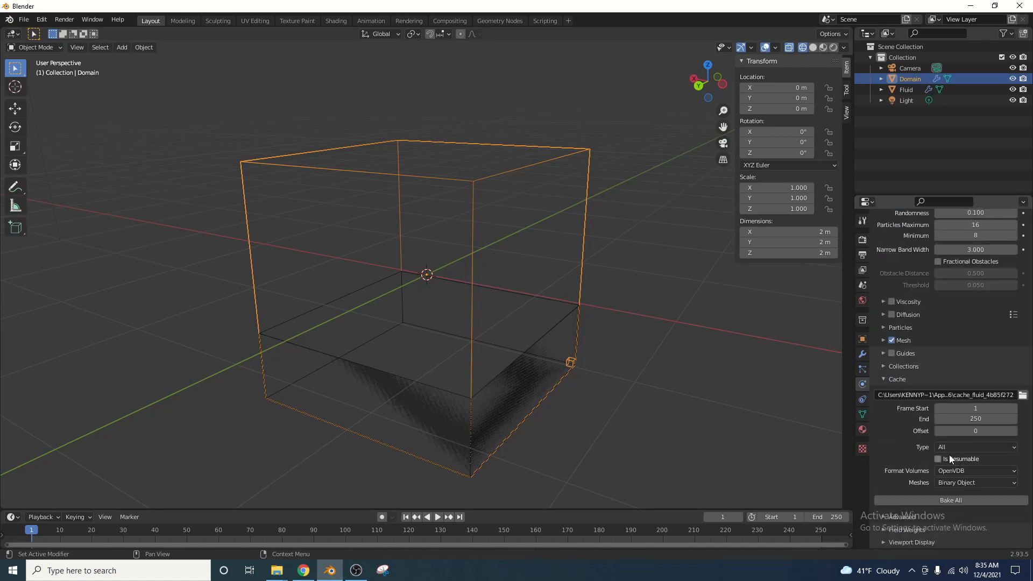
left_click(976, 419)
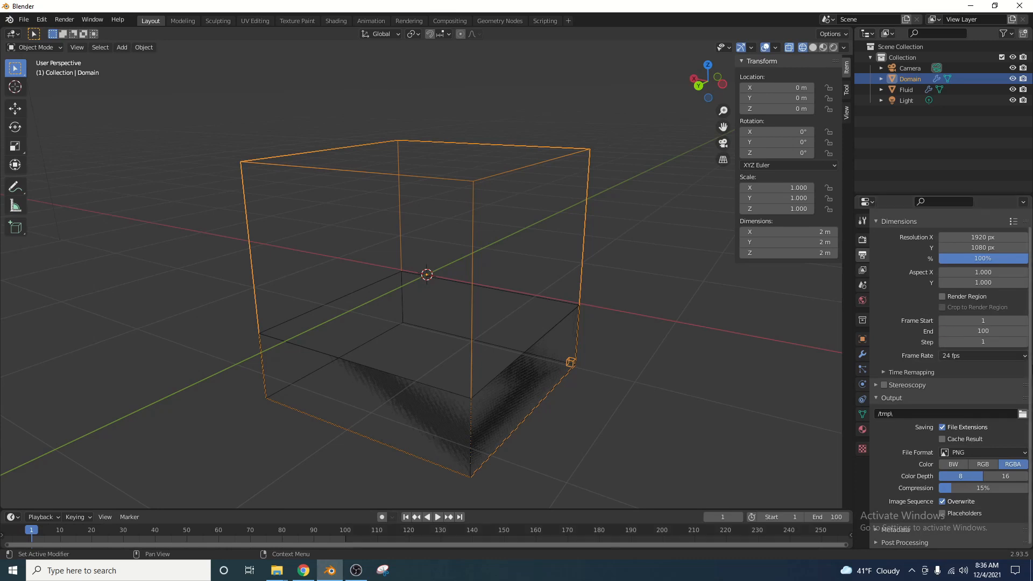
End the scene at frame 100 and choose a different animation frame rate.
left_click(984, 355)
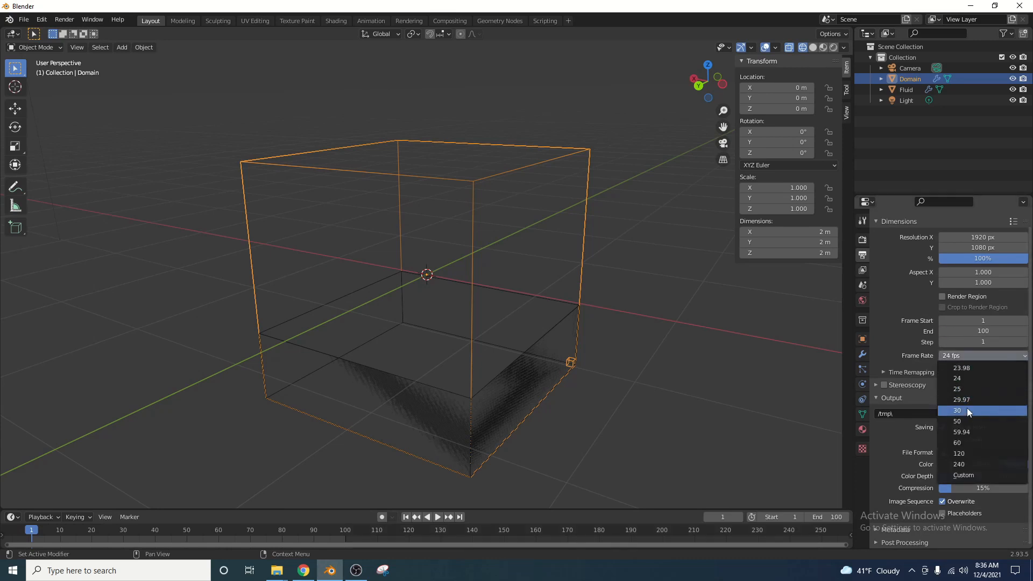
left_click(956, 410)
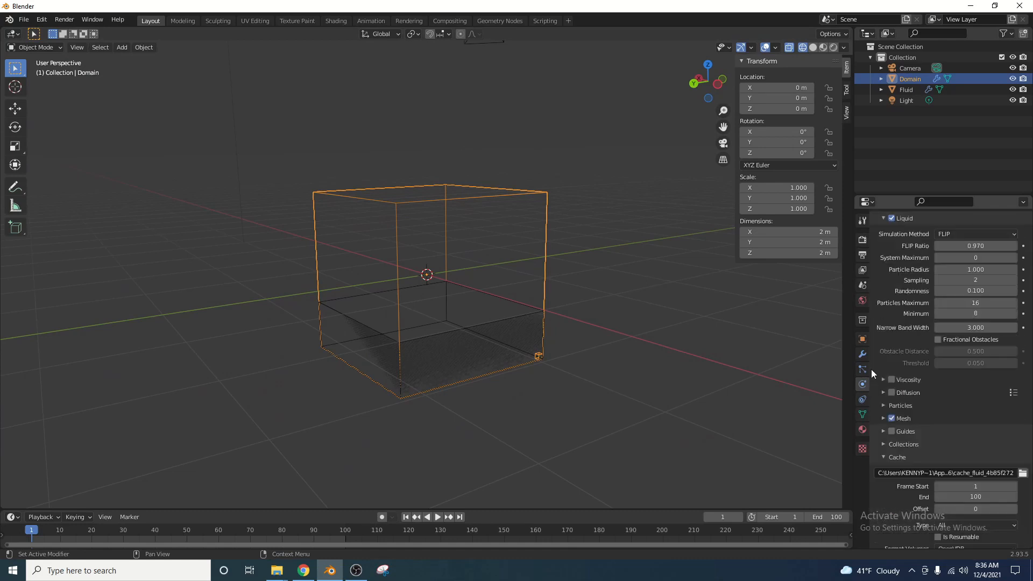
Bake all liquid simulation data for frames 1–100 and scrub the timeline to preview the fluid.
scroll("down", 3)
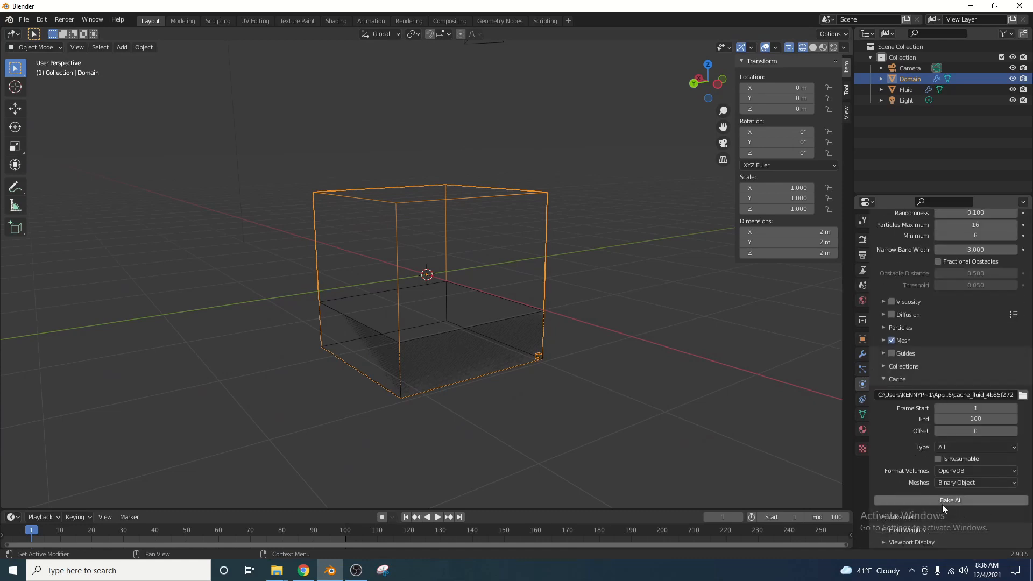
left_click(952, 501)
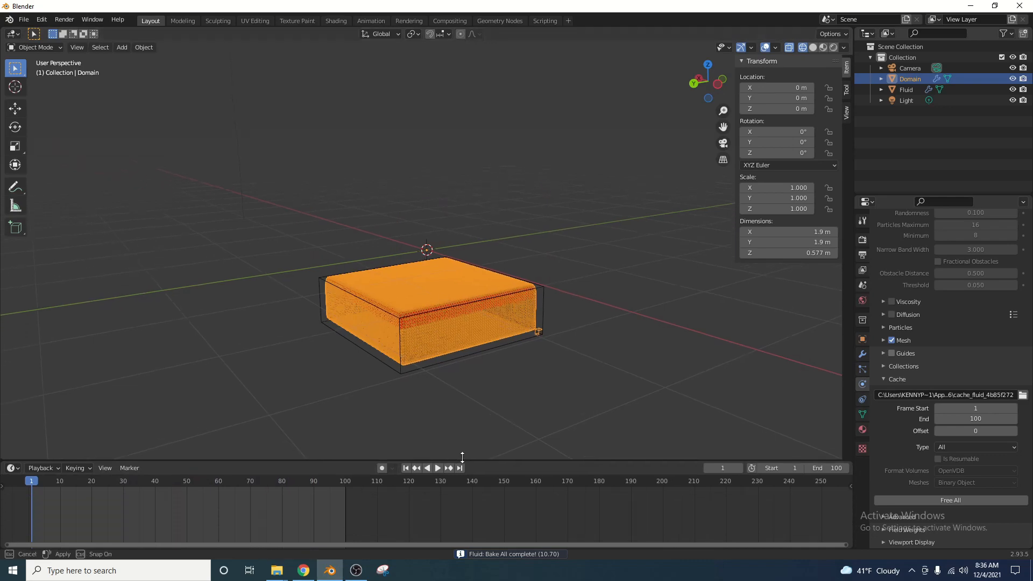
left_click(437, 467)
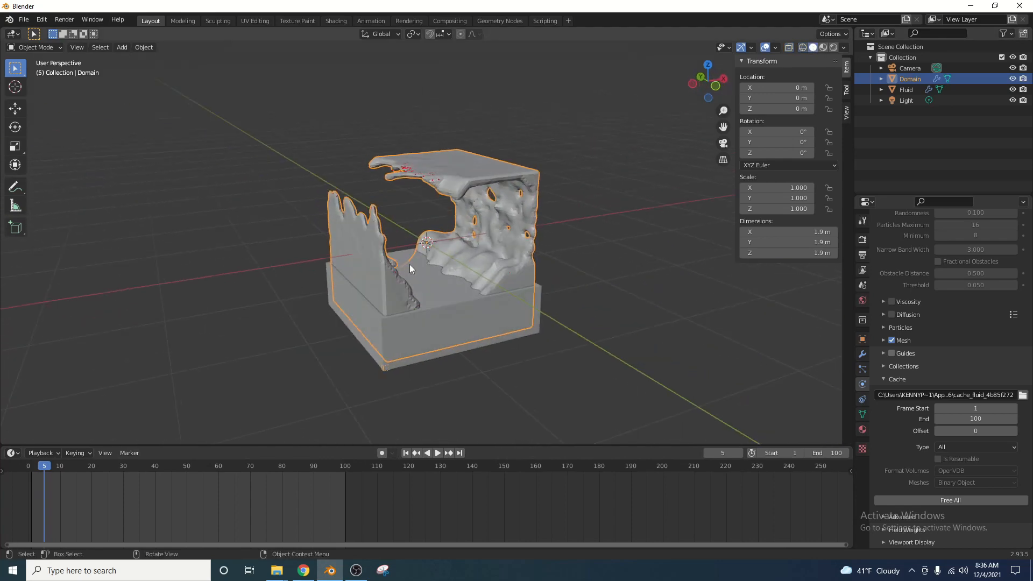
left_click(437, 453)
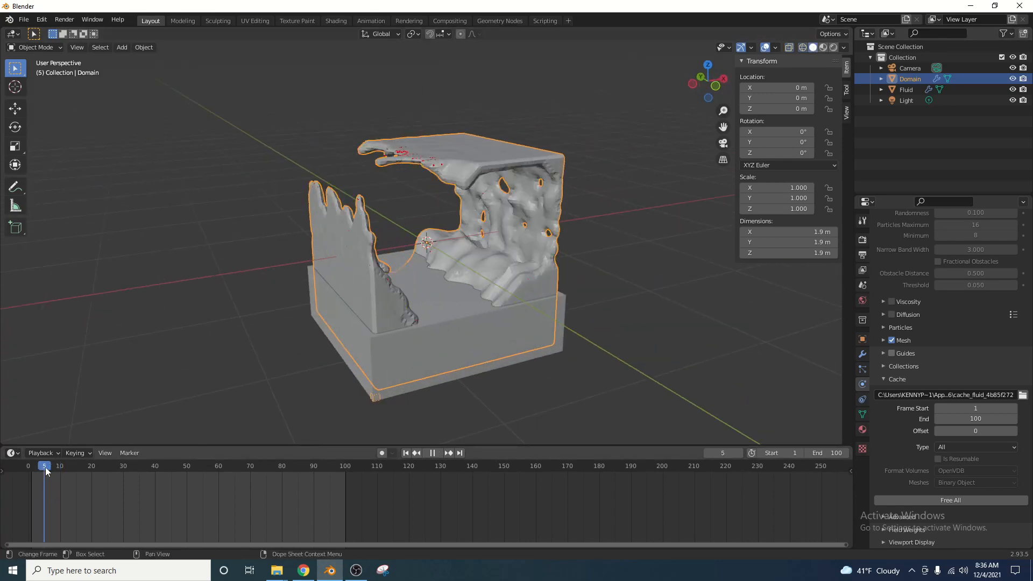
left_click(79, 476)
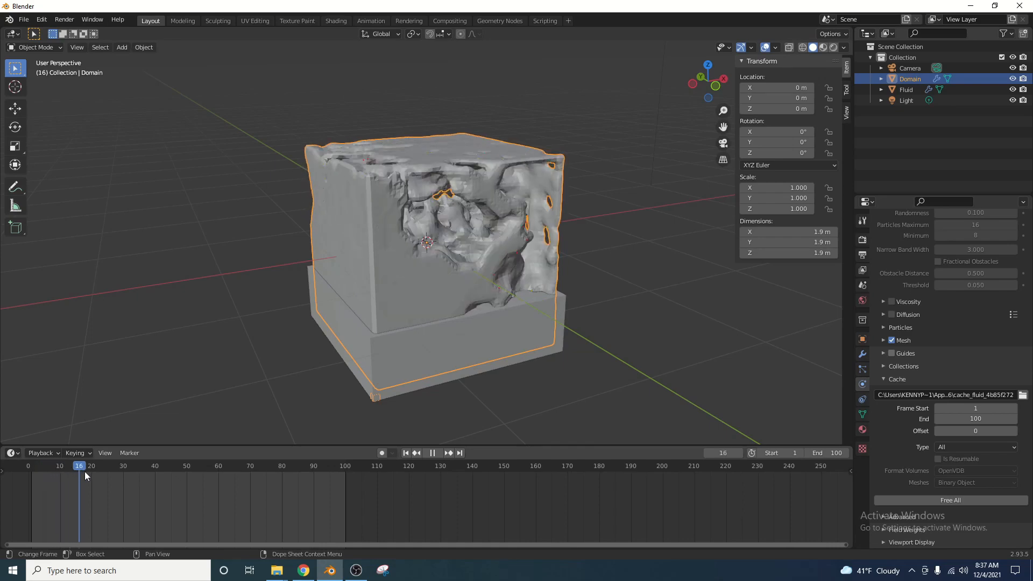
left_click(254, 482)
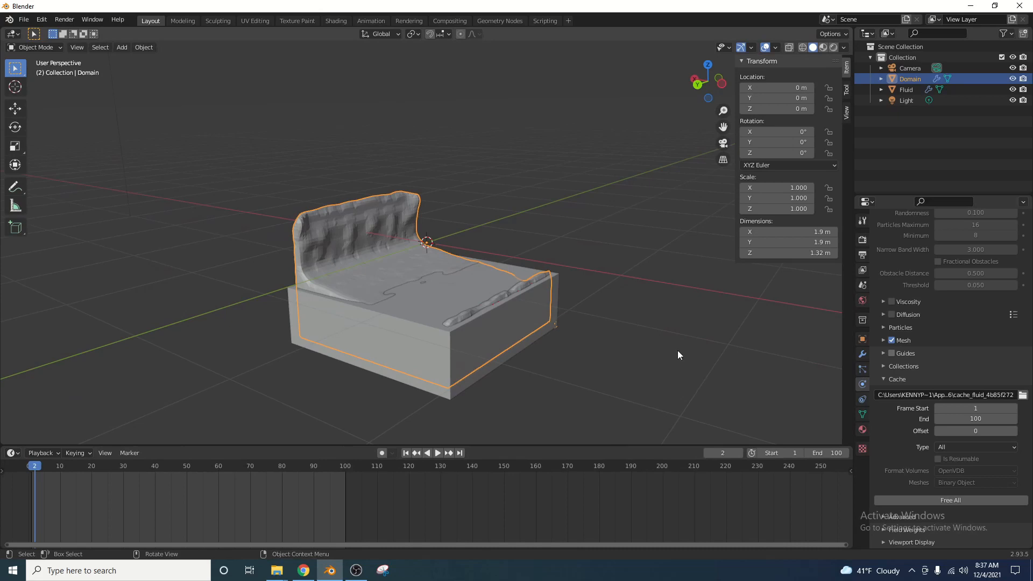
left_click(906, 89)
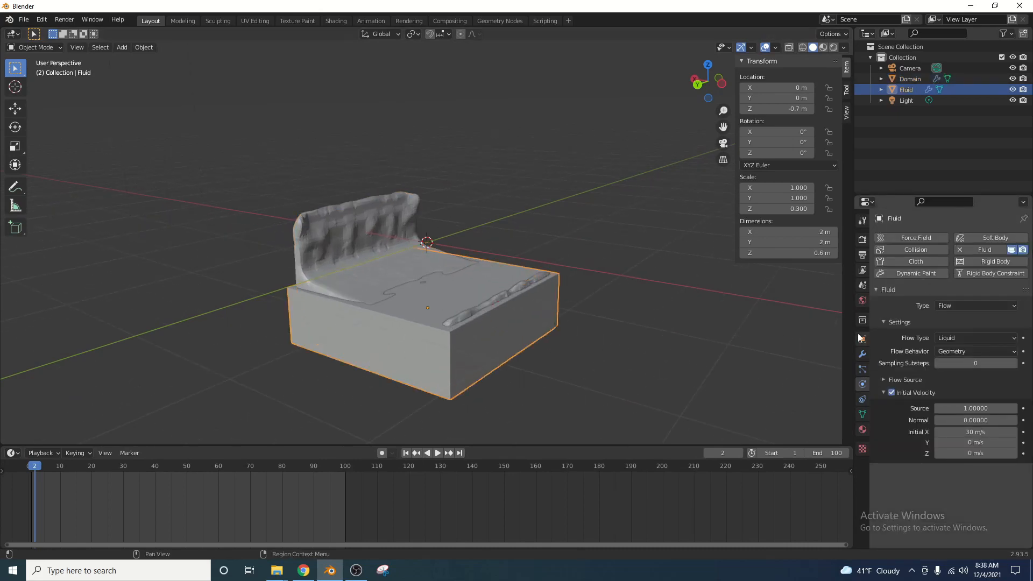
left_click(862, 339)
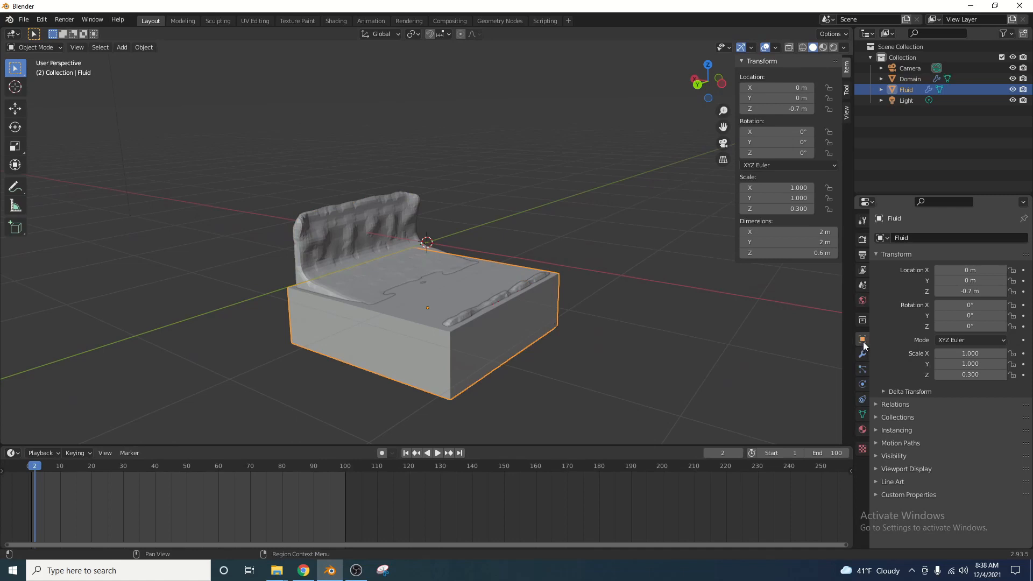
left_click(893, 457)
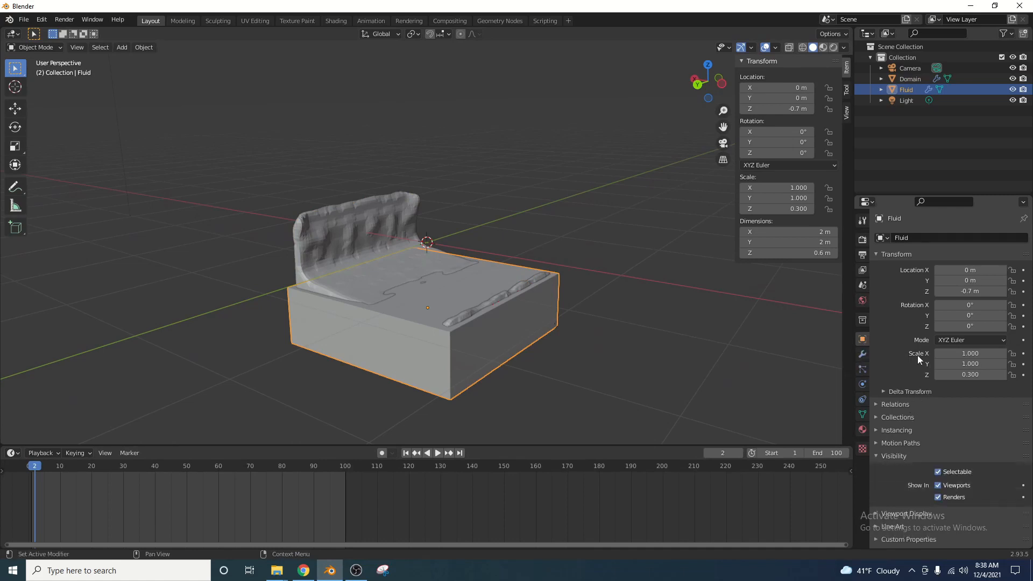
mouse_move(938, 486)
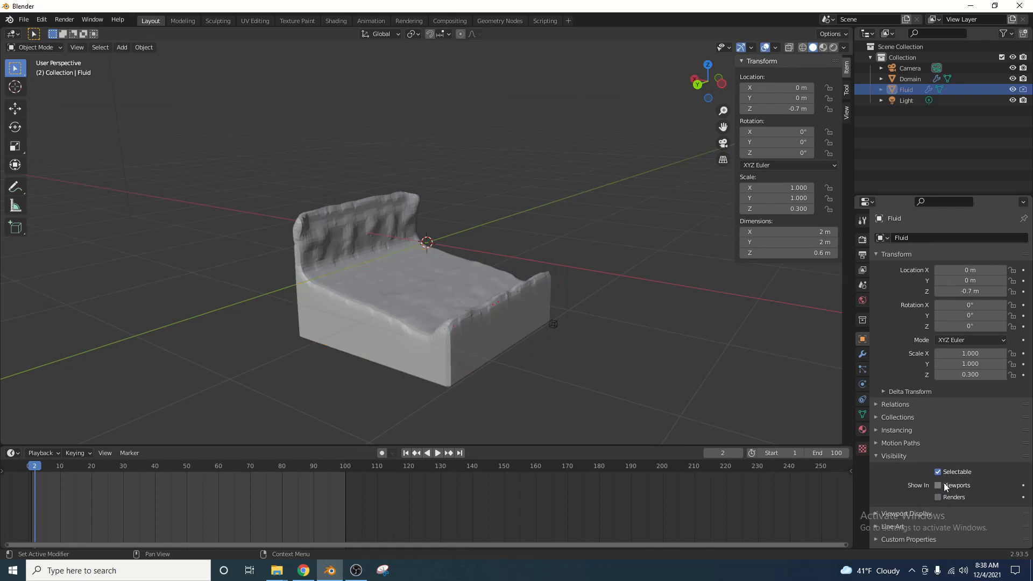
left_click(939, 497)
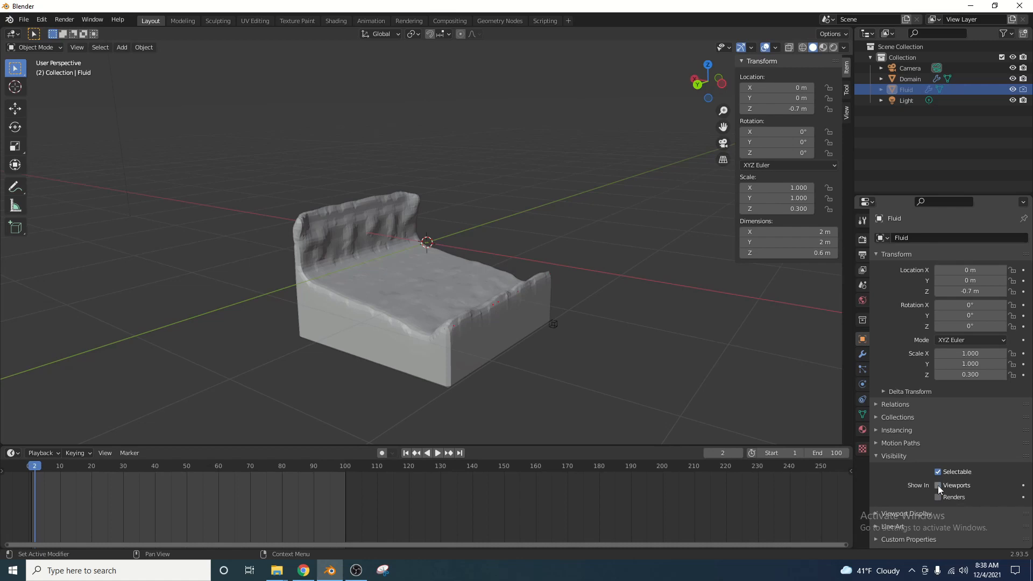
left_click(939, 484)
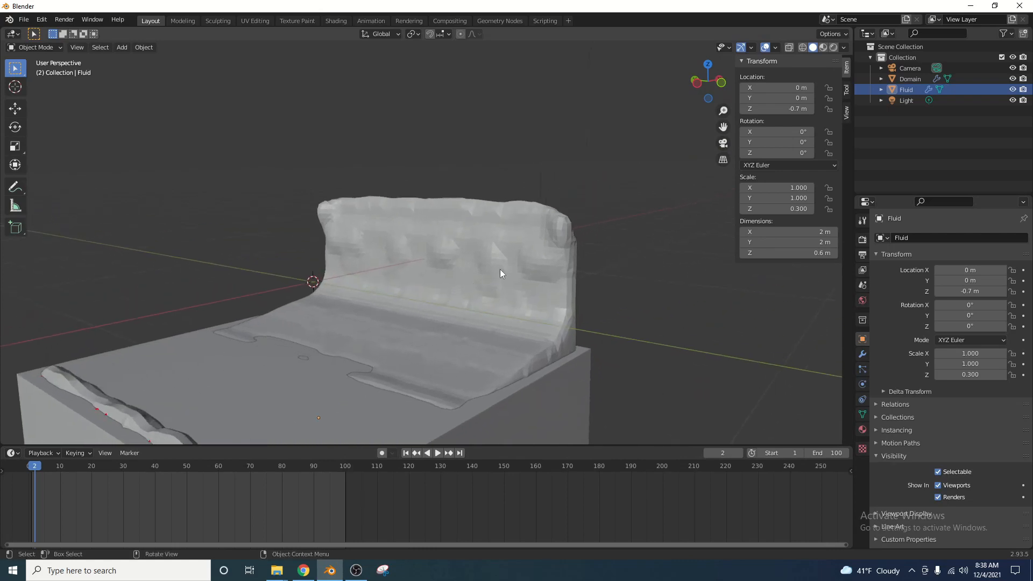
left_click(910, 78)
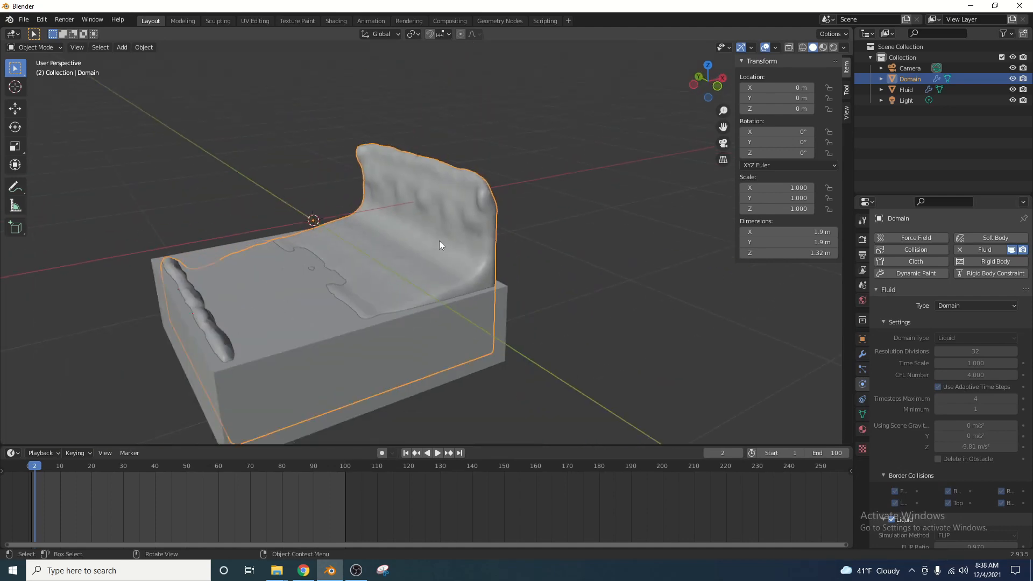
Orbit around the liquid and reselect the Fluid emitter to hide it from view.
left_click_drag(440, 245, 376, 233)
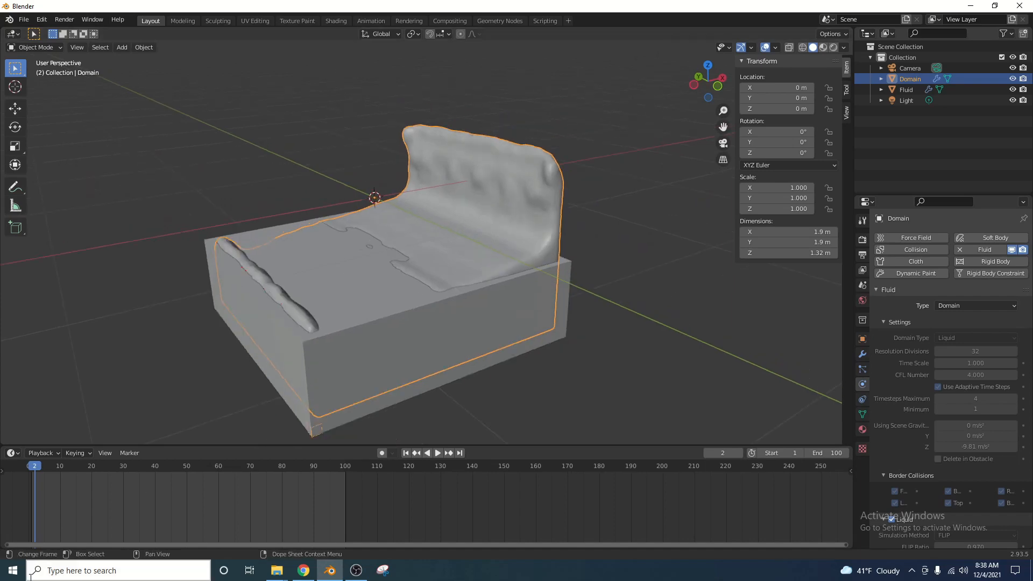
left_click(437, 452)
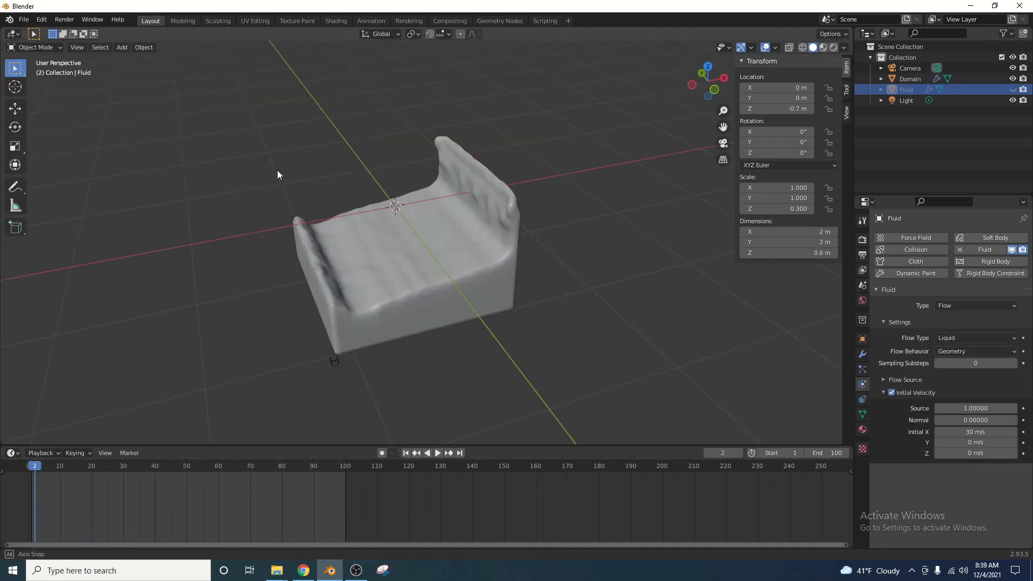
Add a Plane mesh scaled to 20 m at Location Z -1 m as a floor under the liquid.
left_click(121, 47)
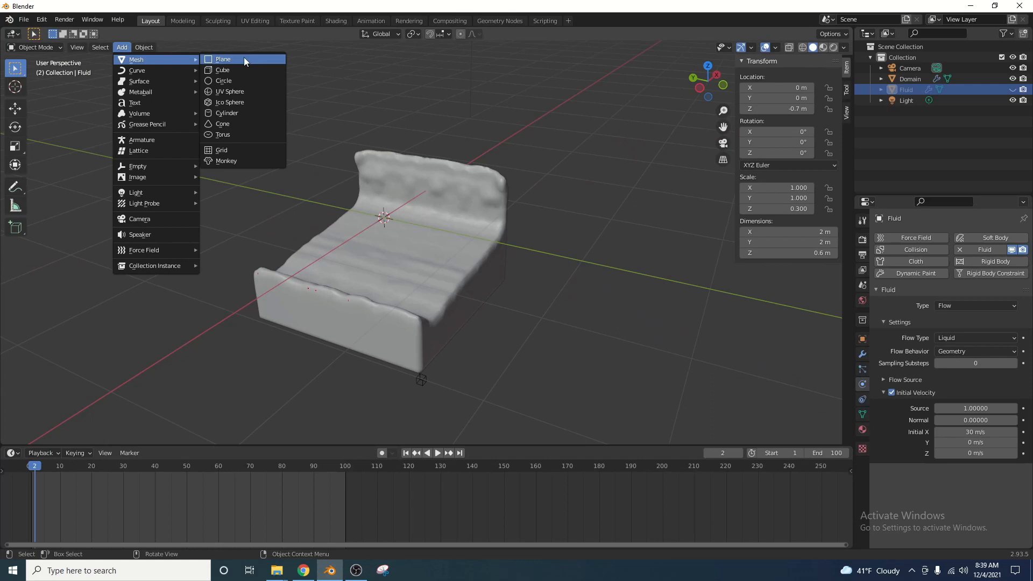
left_click(222, 60)
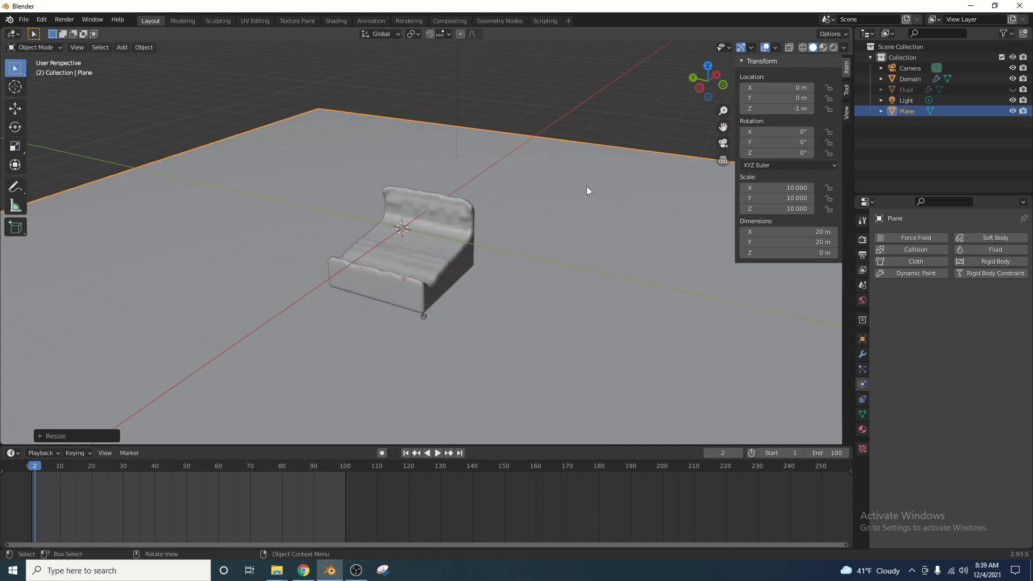
left_click_drag(587, 192, 428, 276)
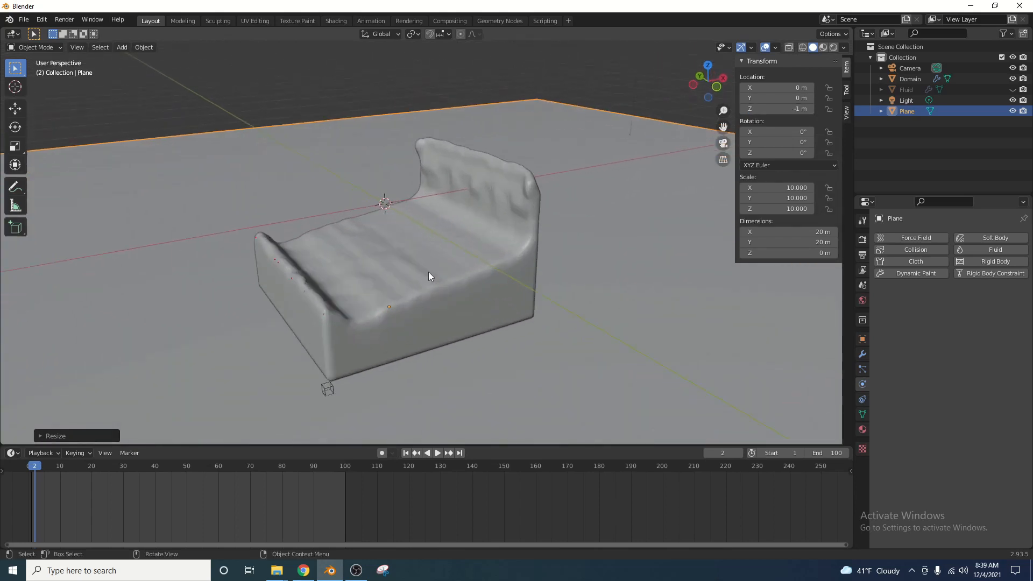
left_click_drag(428, 277, 514, 154)
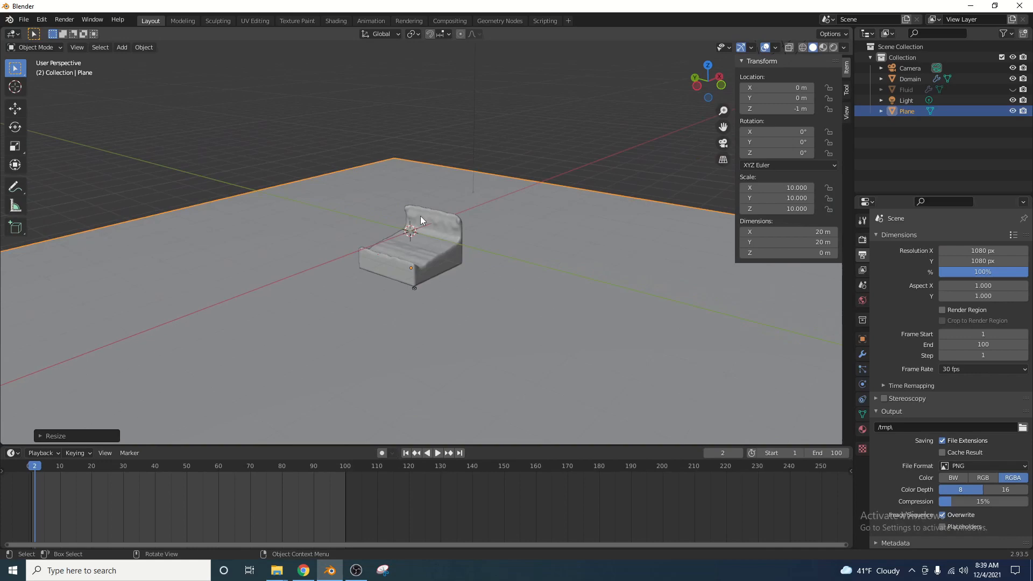
left_click_drag(422, 264, 451, 249)
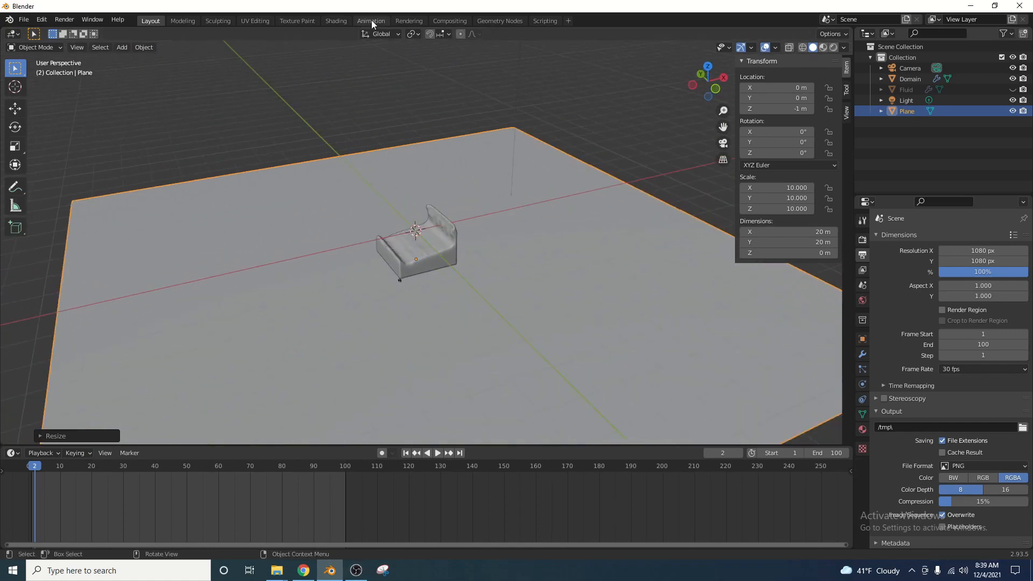
In the Animation workspace, make the camera Orthographic with an Orthographic Scale of 4.
left_click(371, 20)
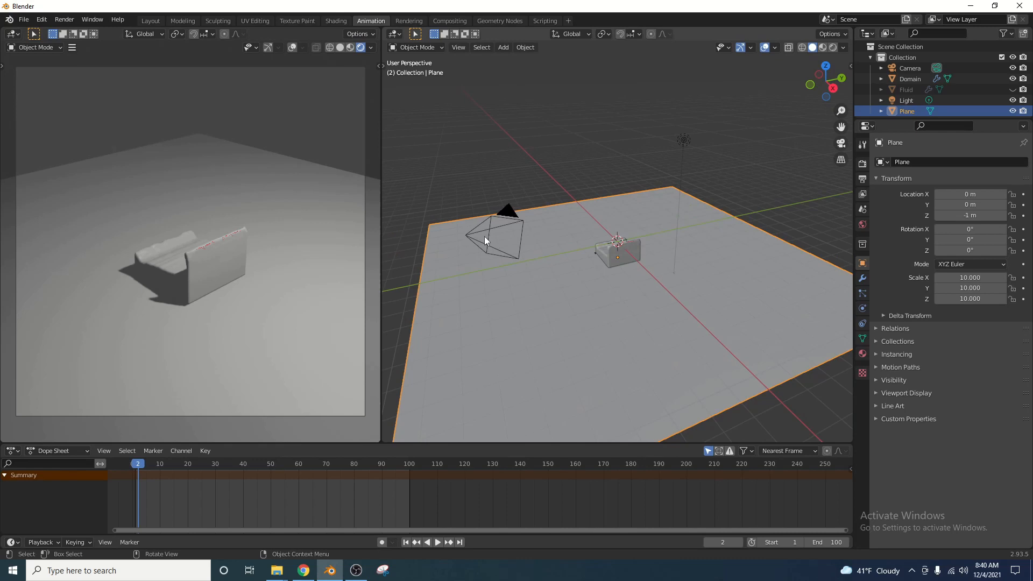
left_click(496, 238)
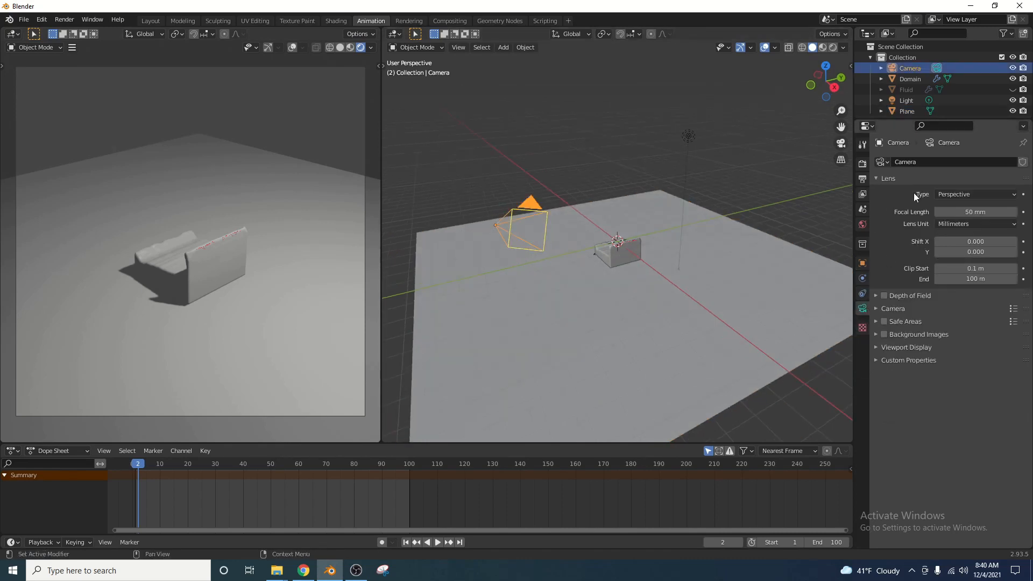
left_click(975, 194)
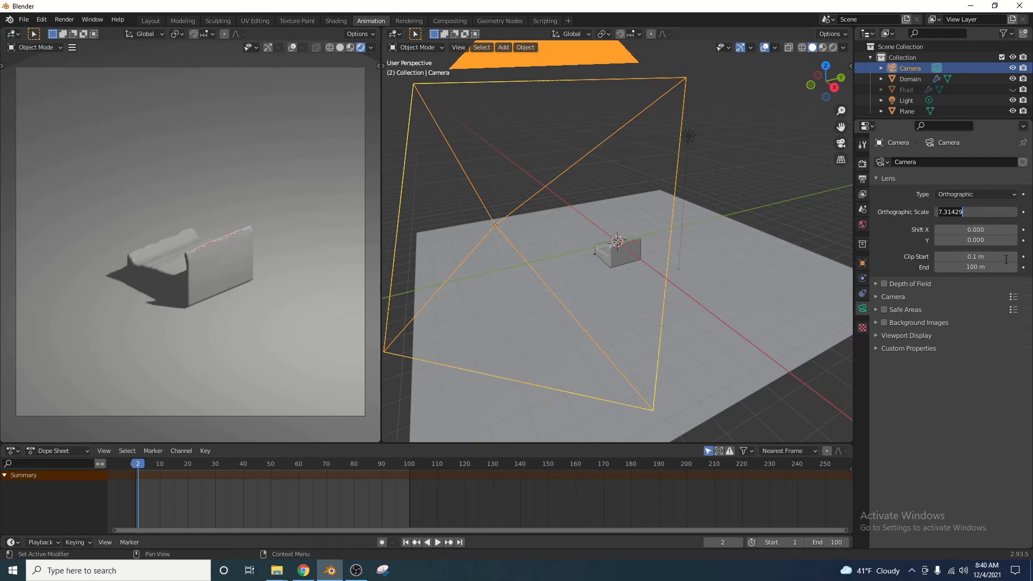
type("4.000")
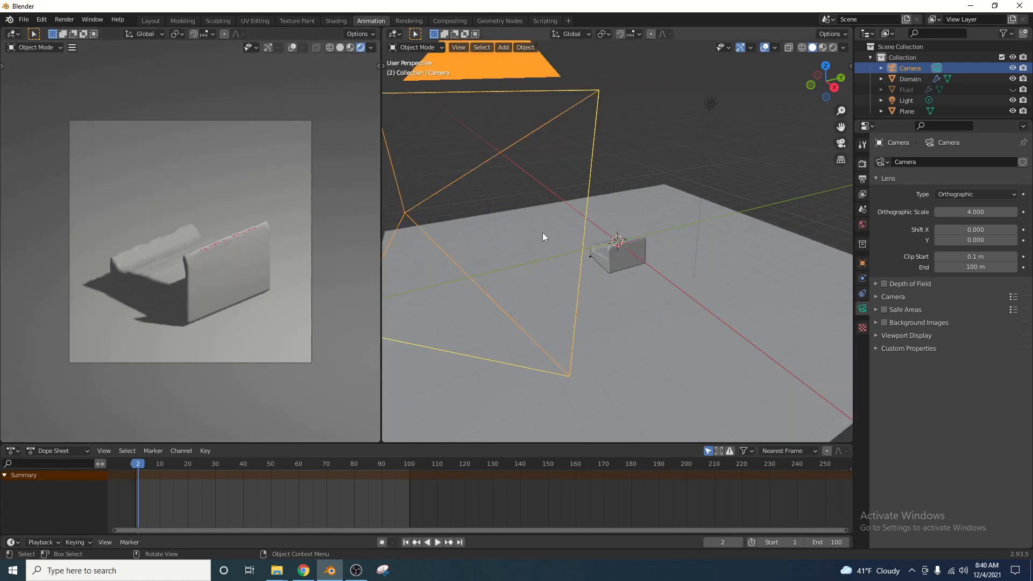
Select the ground Plane to give it a new Principled BSDF material.
left_click(907, 111)
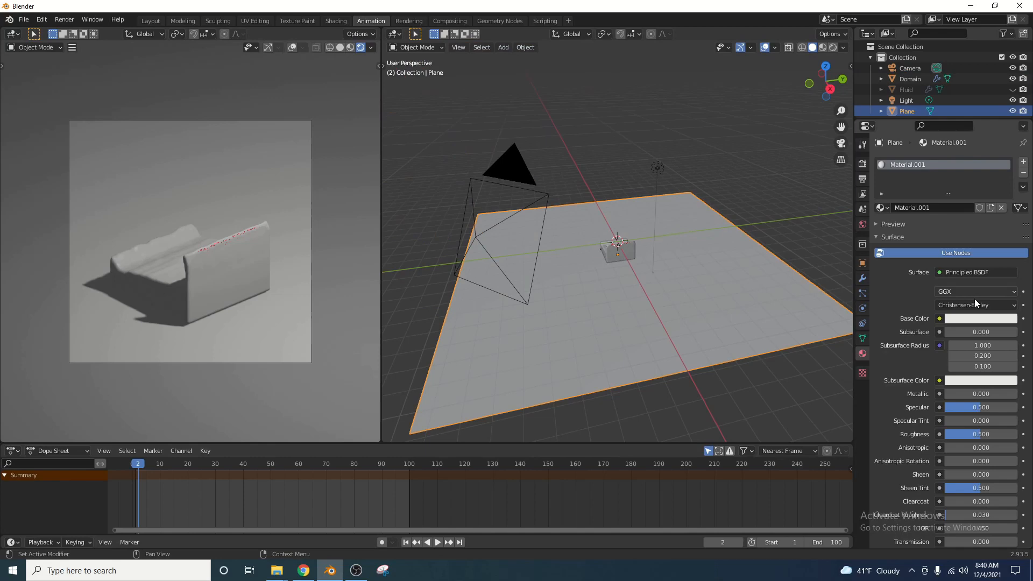
left_click_drag(956, 394, 1008, 394)
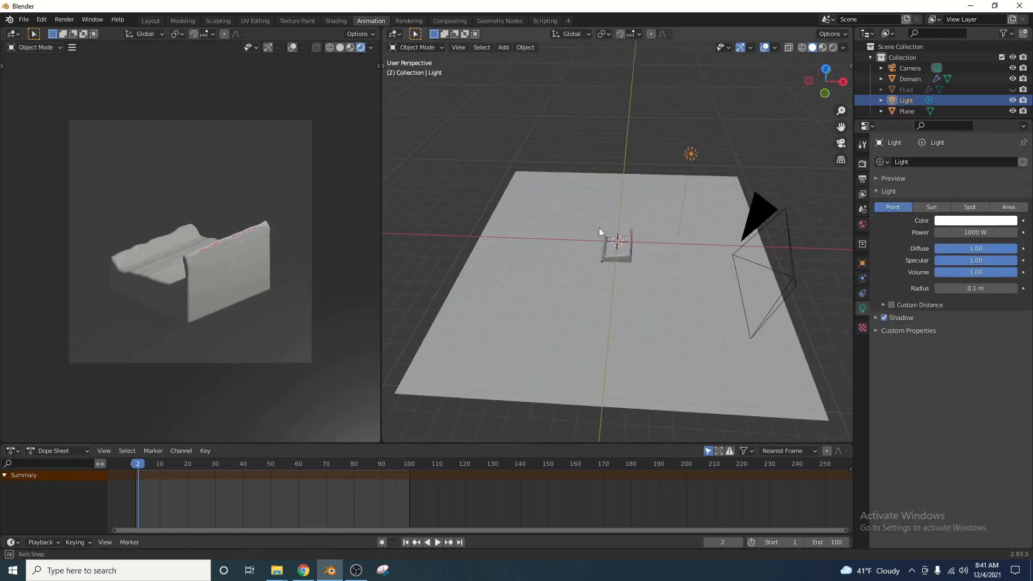
Make the light a 10000 W area light sized 0.25 × 5 m and move it up and beside the liquid.
left_click(1008, 208)
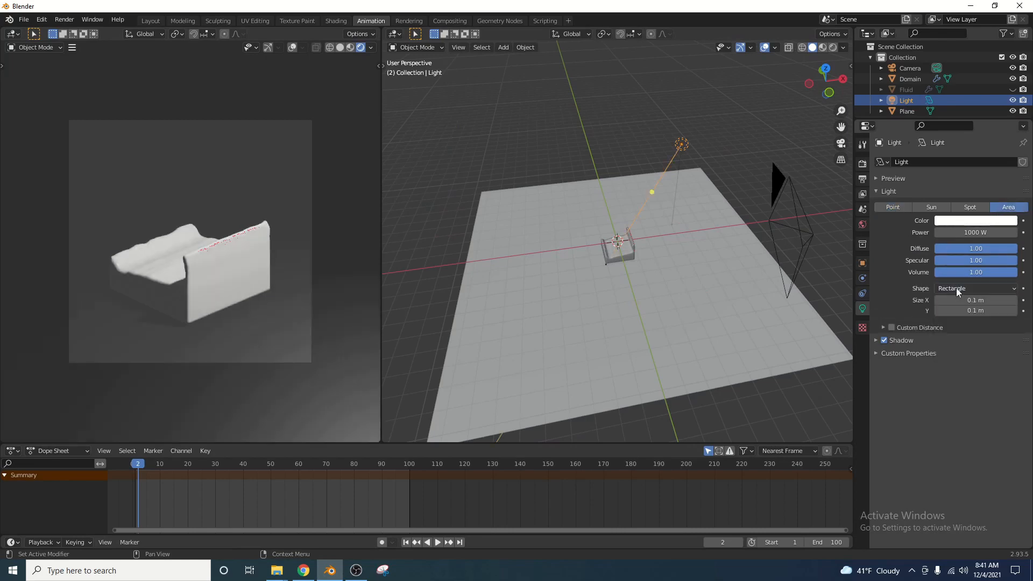
key("N")
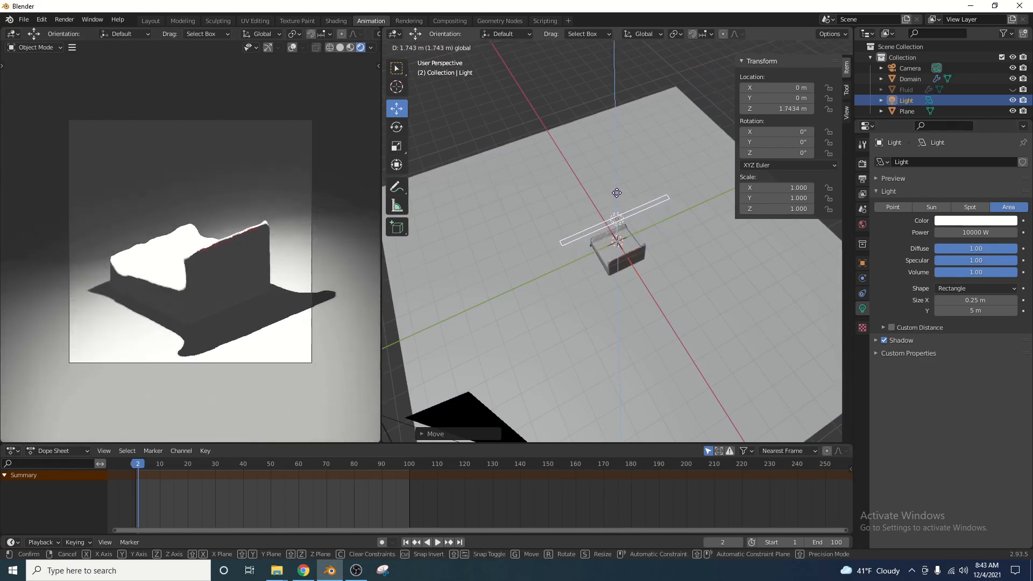
left_click_drag(616, 191, 616, 217)
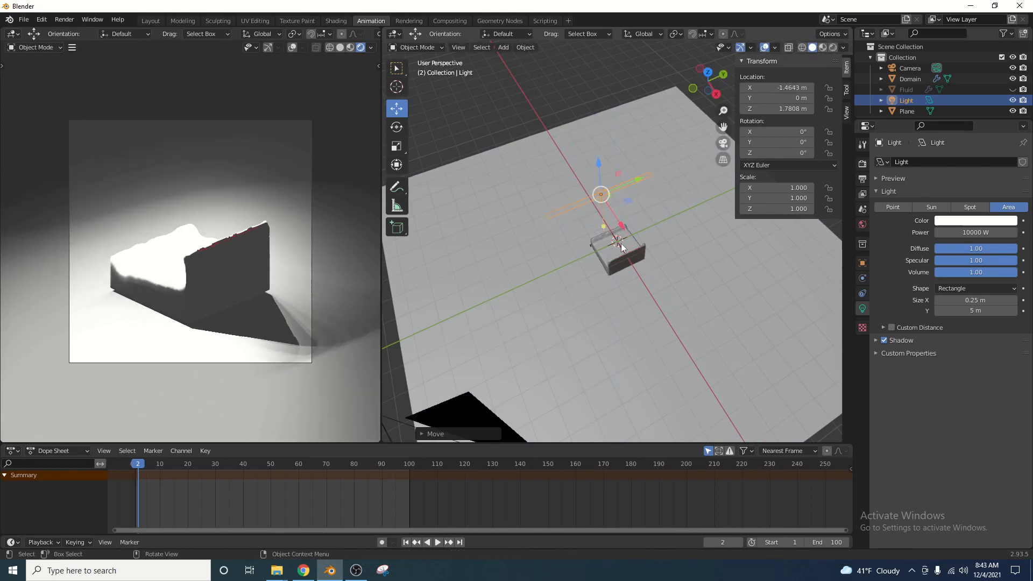
left_click_drag(620, 245, 597, 264)
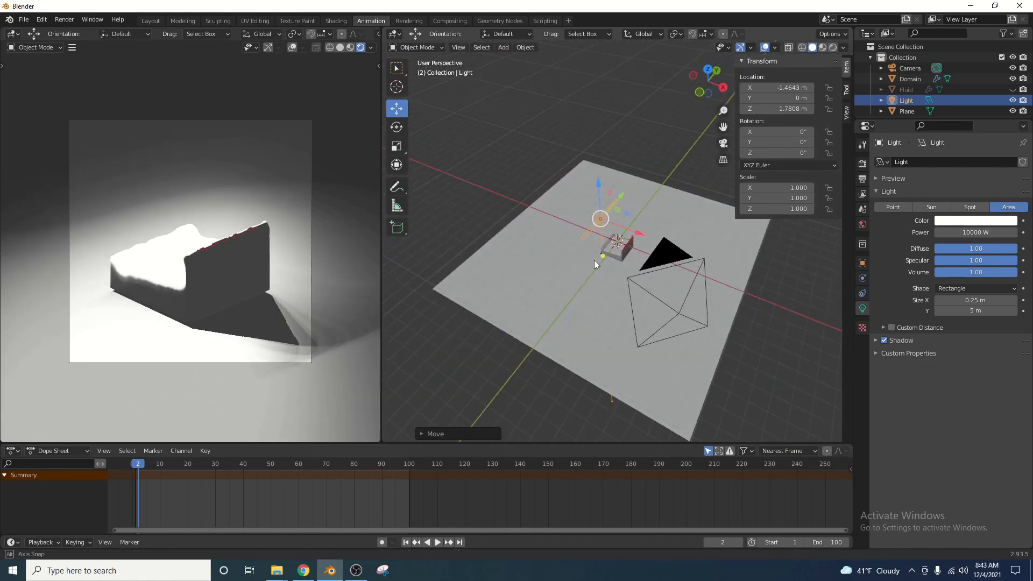
left_click(906, 111)
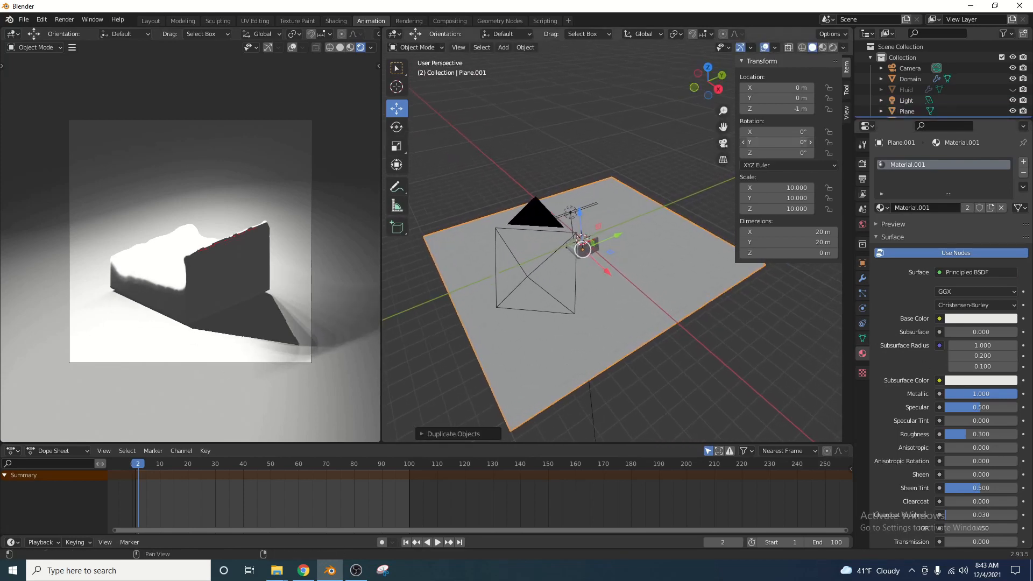
Tilt the duplicated plane to 72° X as a backdrop wall with its own material, and rotate the domain.
left_click_drag(776, 152, 776, 152)
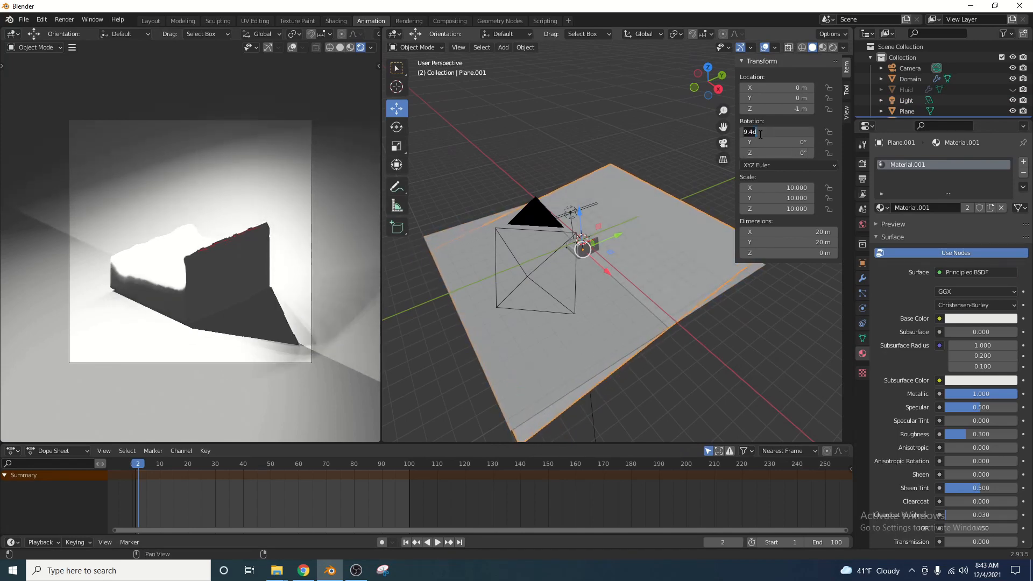
type("72°")
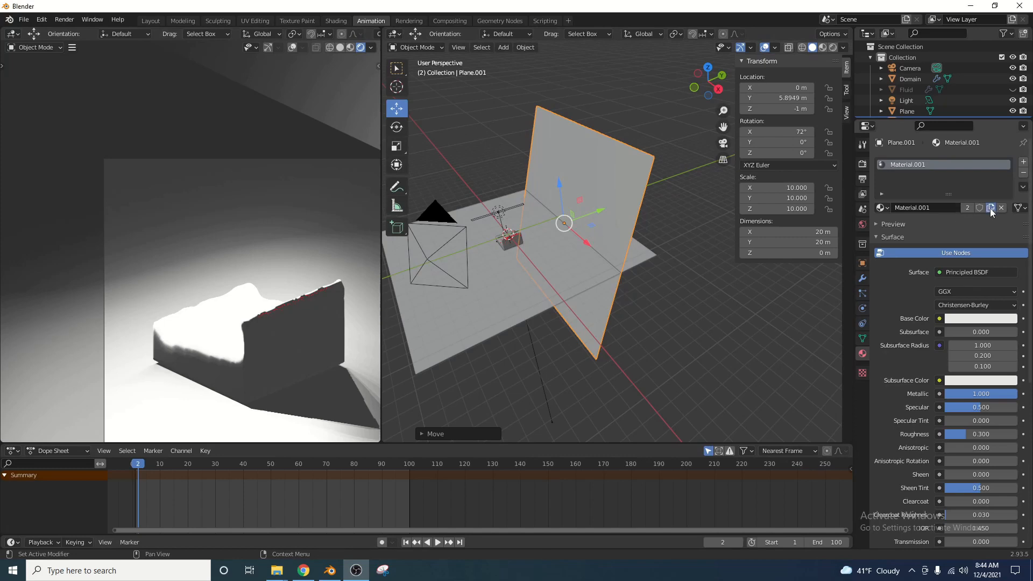
left_click(988, 207)
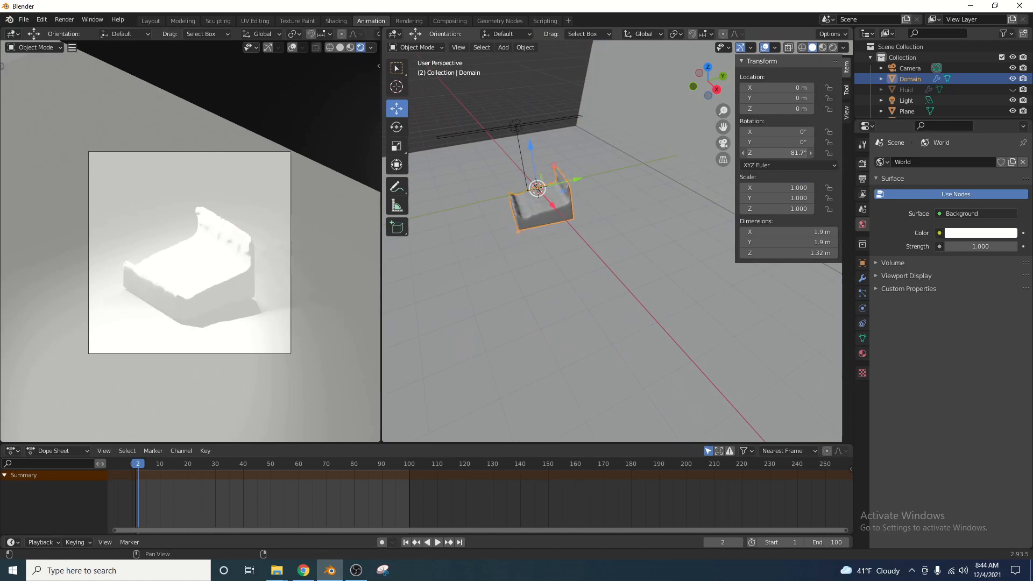
left_click_drag(777, 153, 791, 153)
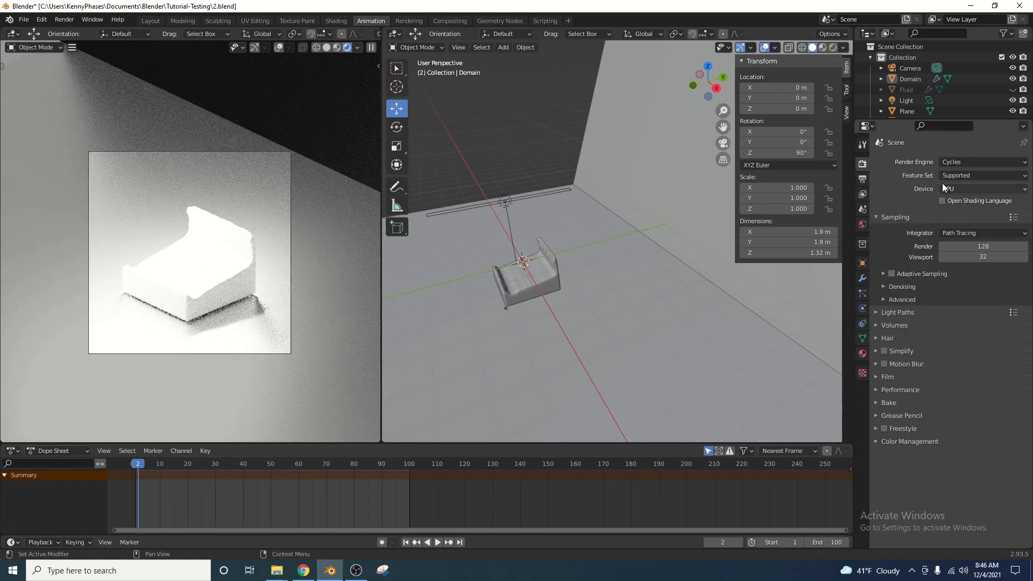
Render on GPU Compute with adaptive sampling and OptiX denoising.
left_click(984, 189)
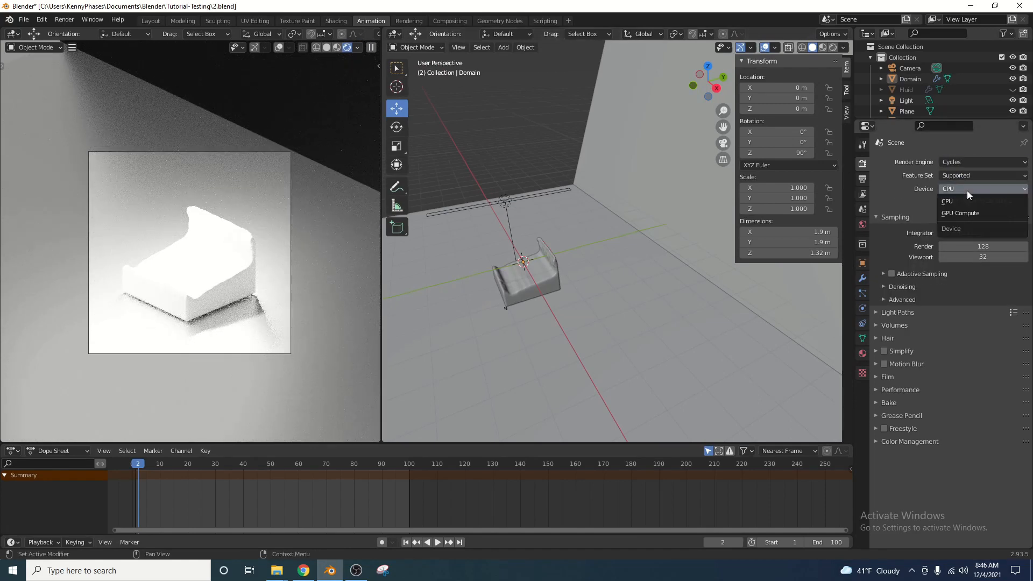
left_click(960, 213)
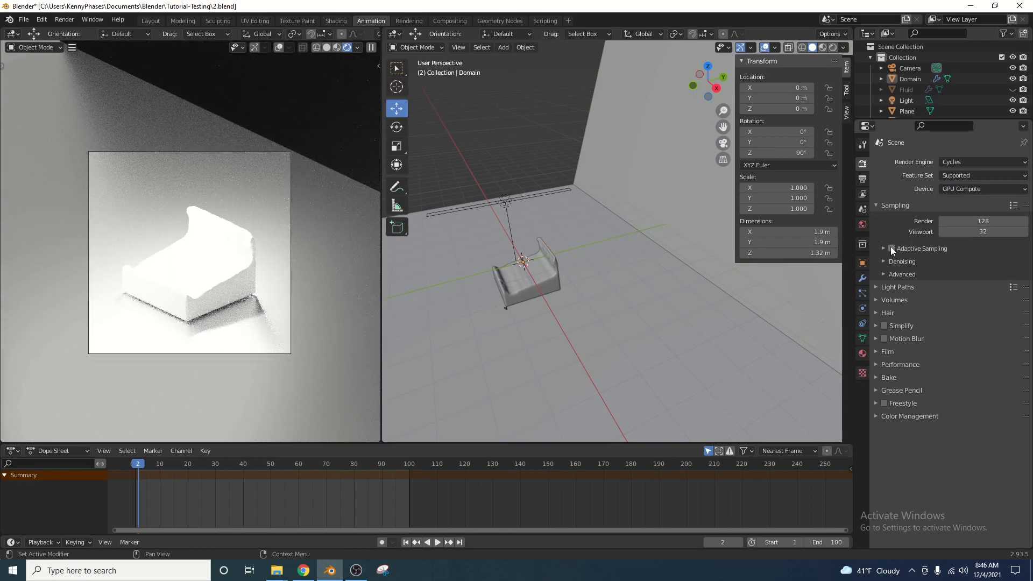
left_click(892, 249)
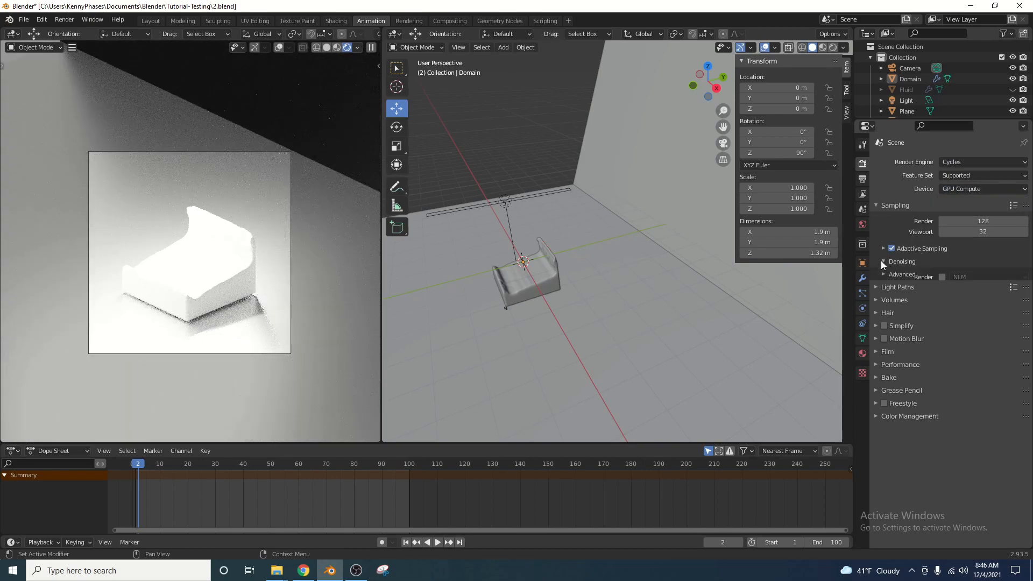
left_click(981, 278)
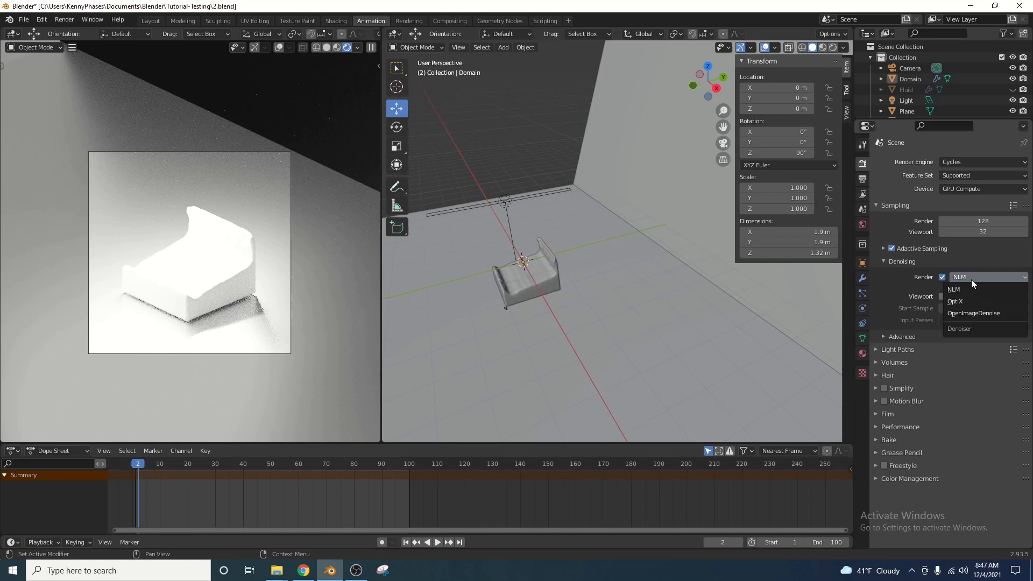
left_click(955, 301)
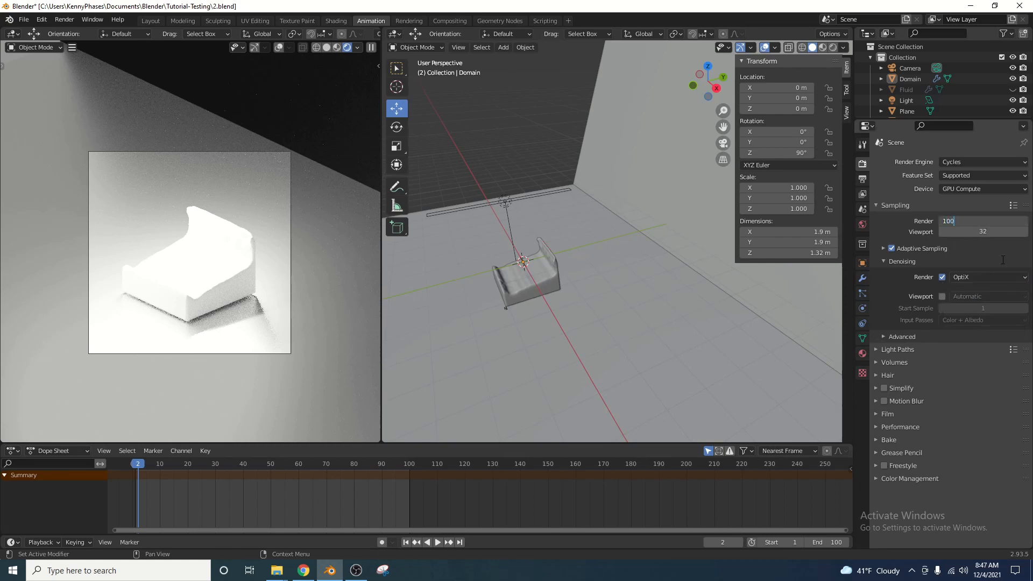
Set render samples to 1000 and enable automatic tile sizing under Performance.
type("1000")
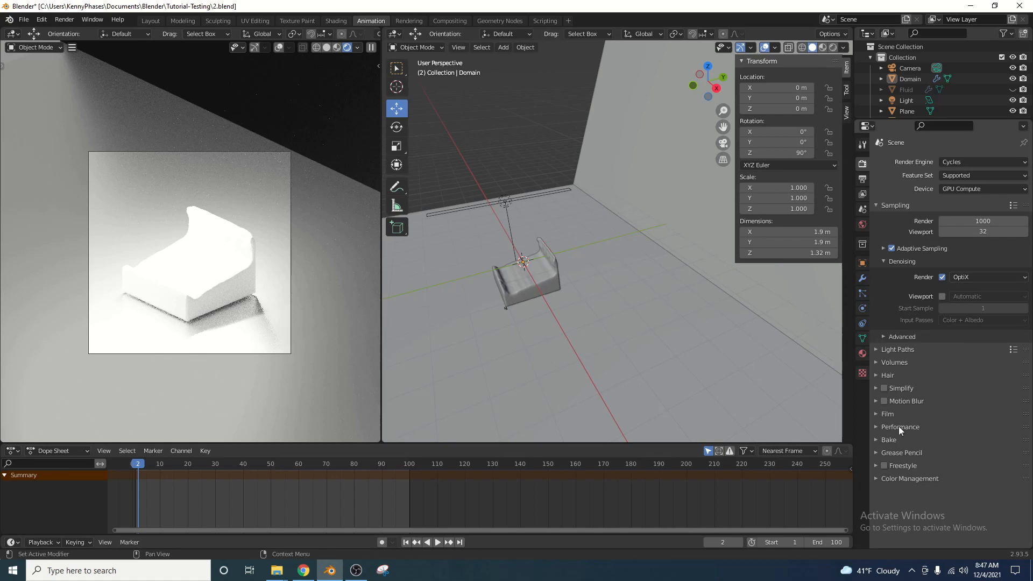
left_click(900, 427)
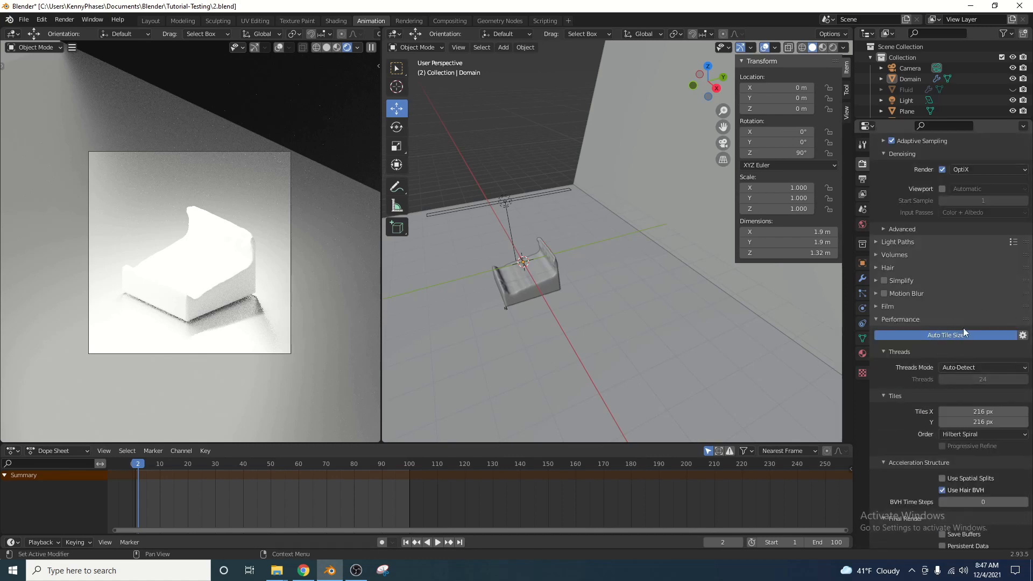
left_click(945, 336)
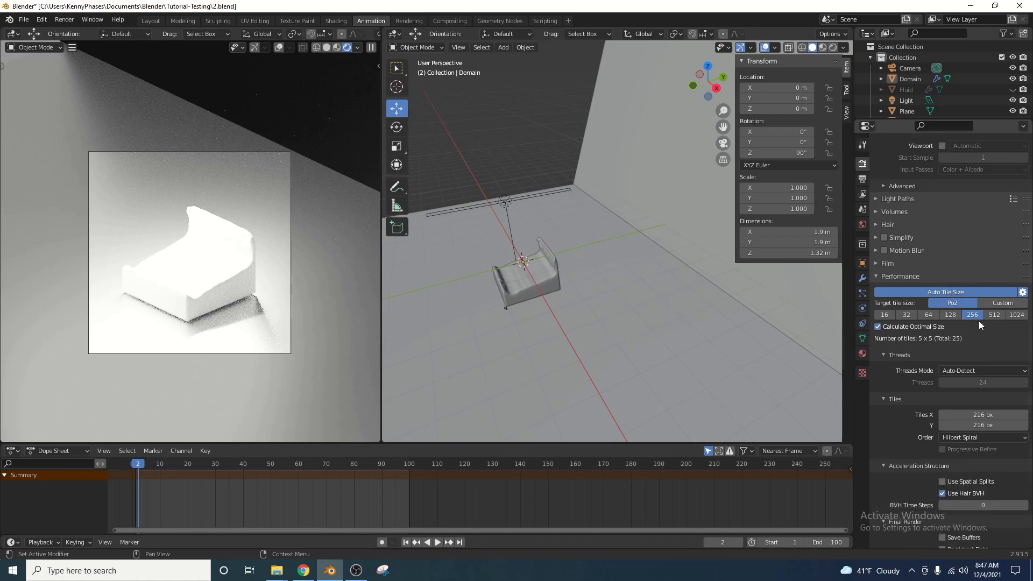
mouse_move(969, 322)
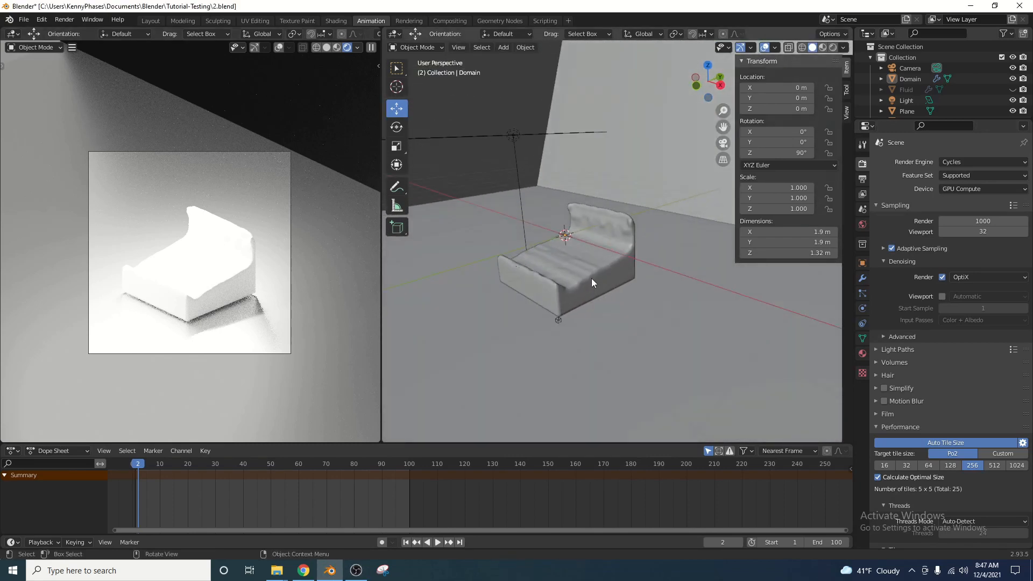
Assign Glass-Dispersion to the Domain, go to frame 4, then start a new material for it.
left_click(592, 282)
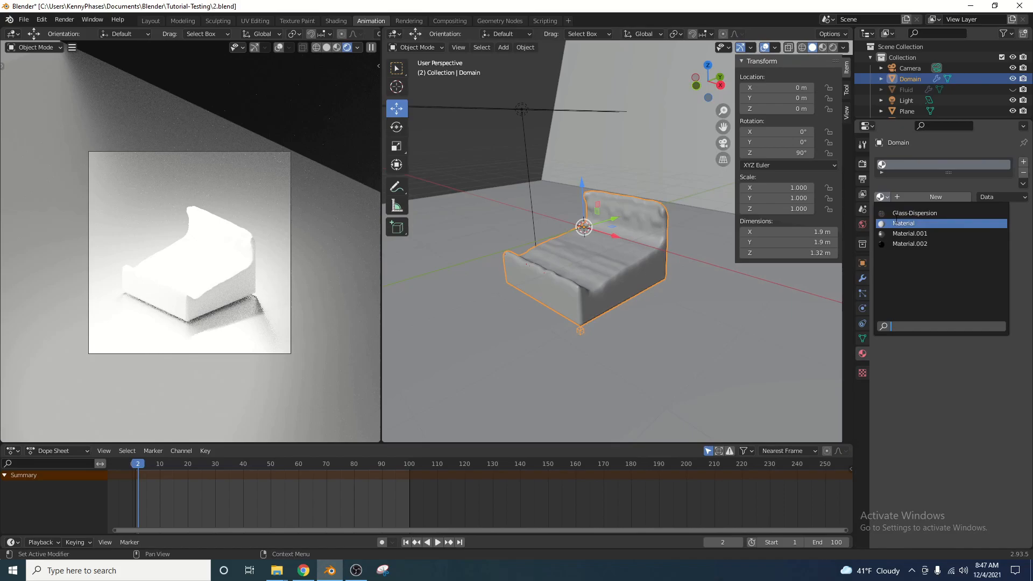
left_click(914, 213)
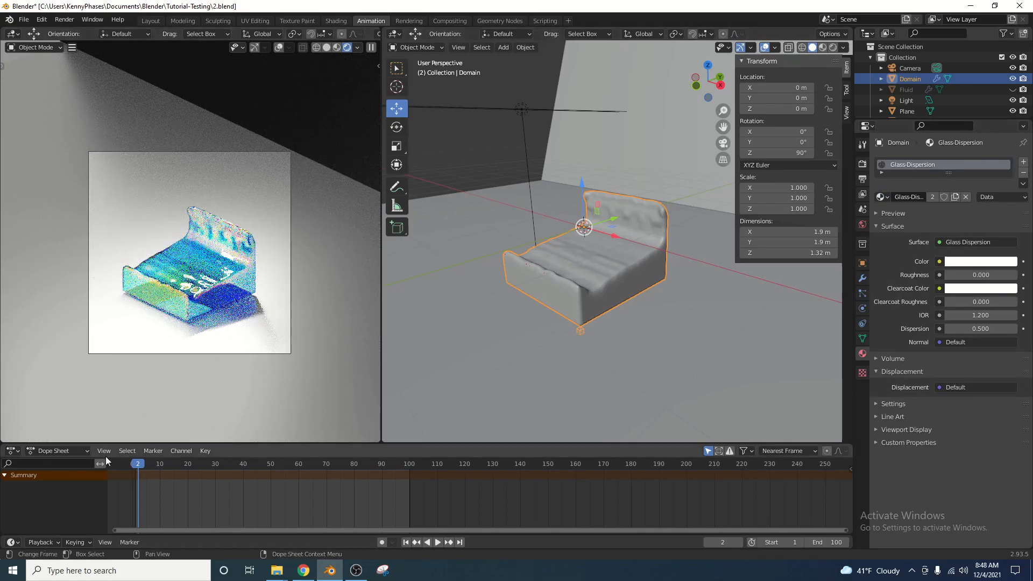
left_click(437, 543)
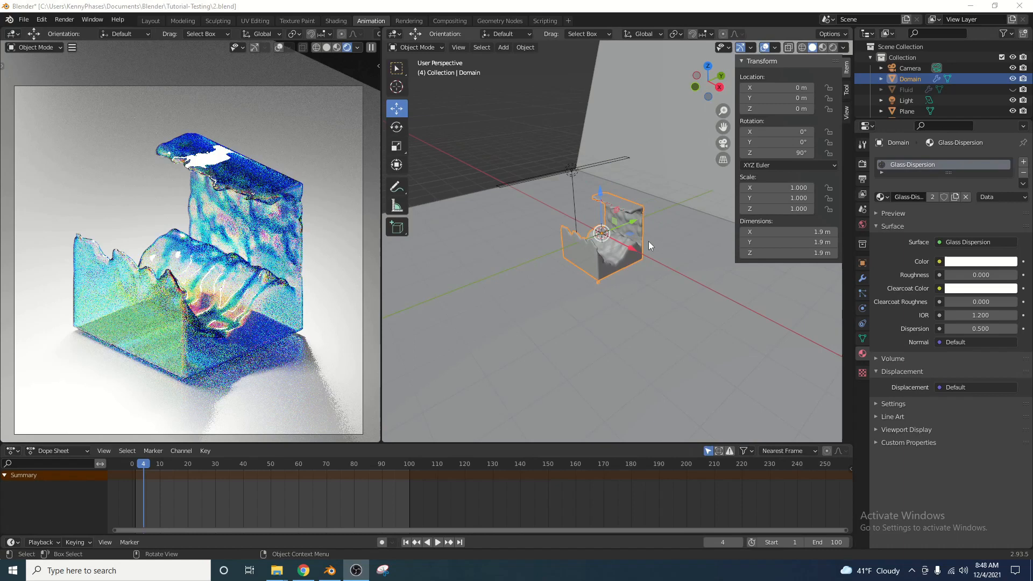
left_click_drag(649, 245, 547, 236)
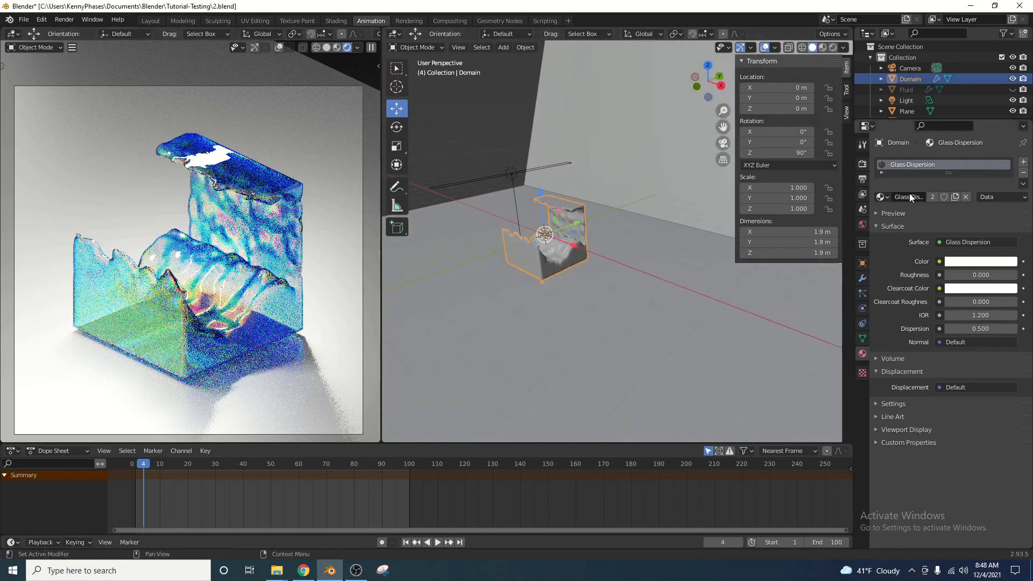
left_click(966, 197)
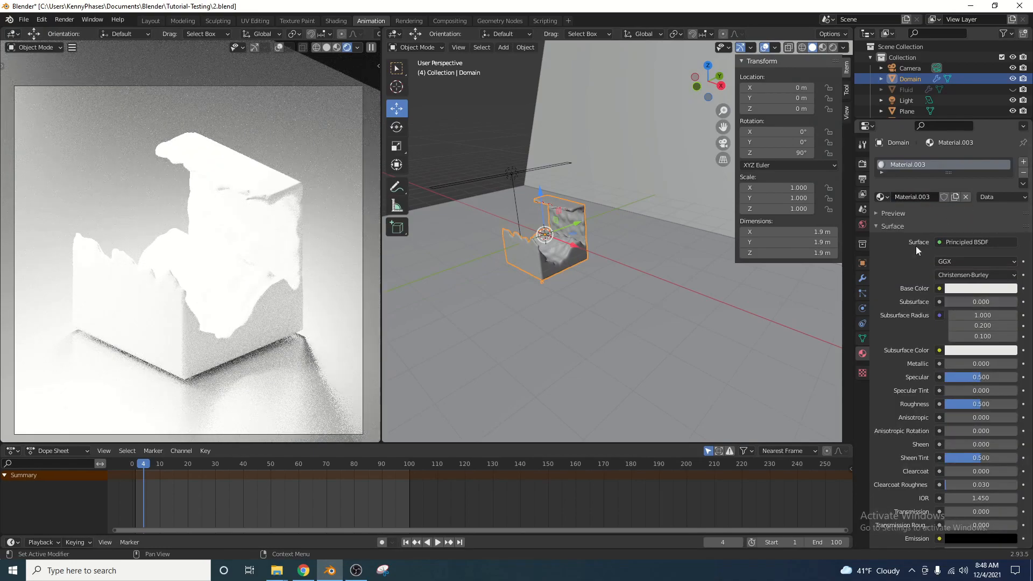
mouse_move(908, 263)
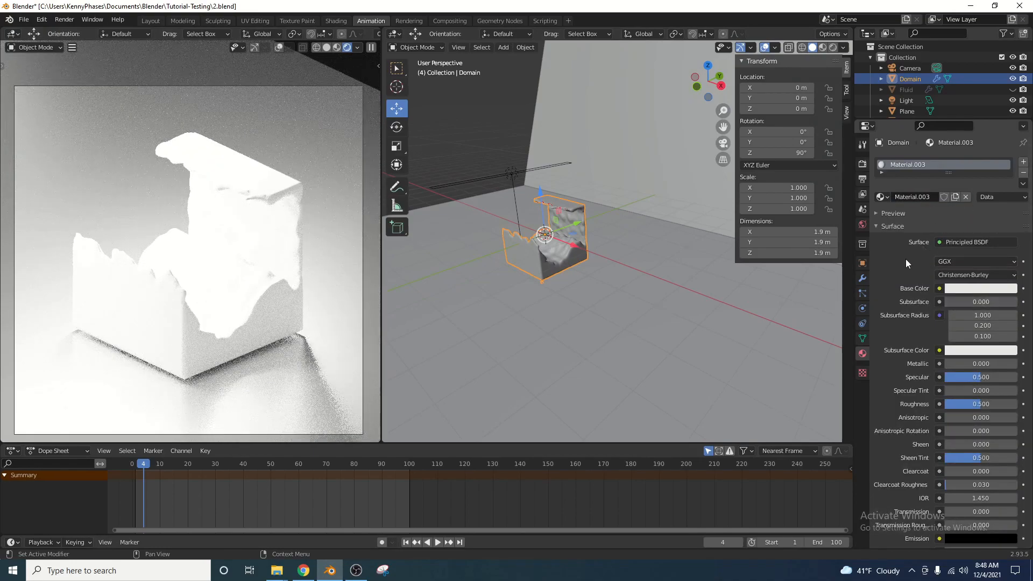
Give Material.003 transmission 1, roughness 0.1 and a blue base color.
scroll("down", 3)
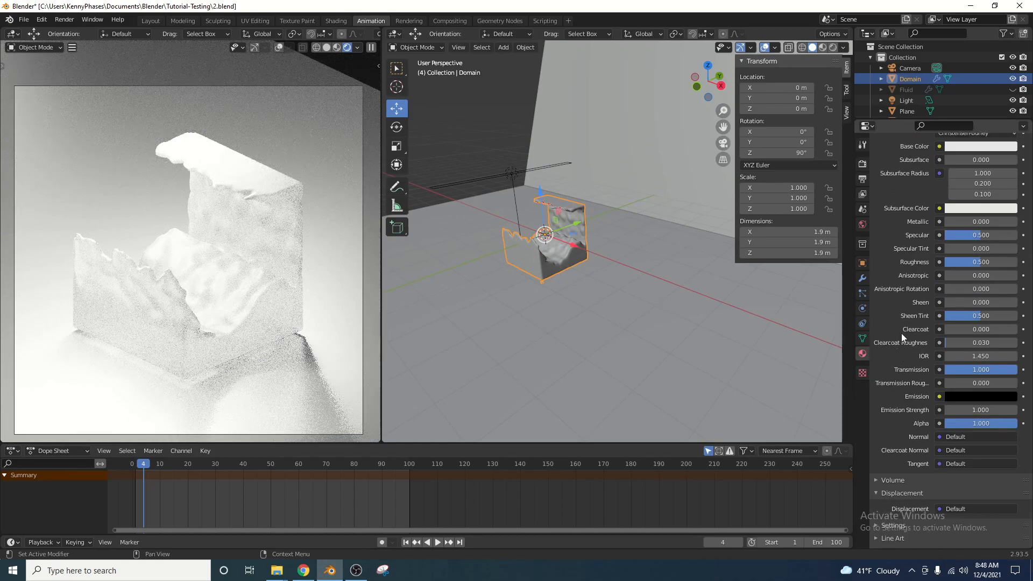
left_click(981, 262)
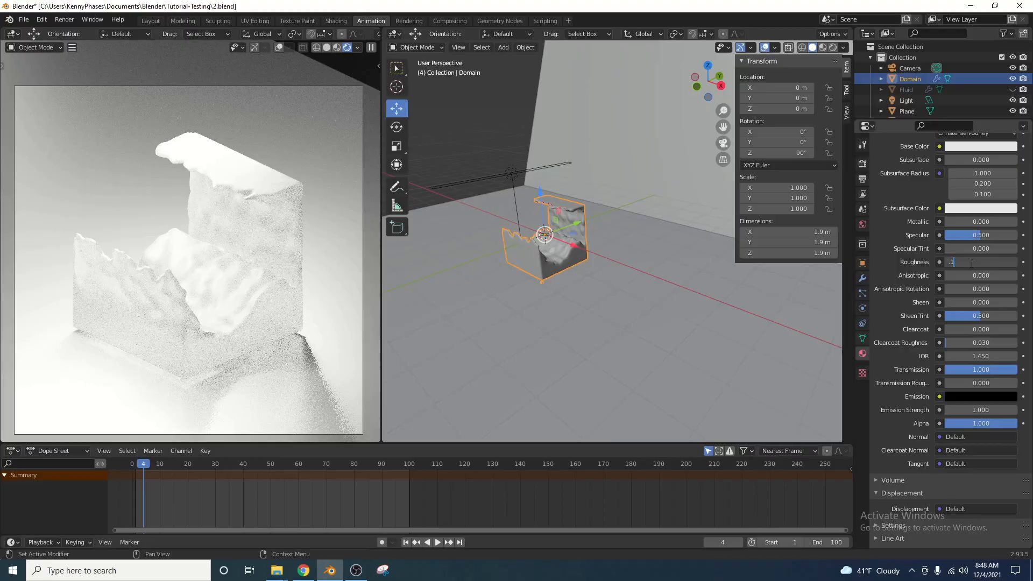
left_click(980, 147)
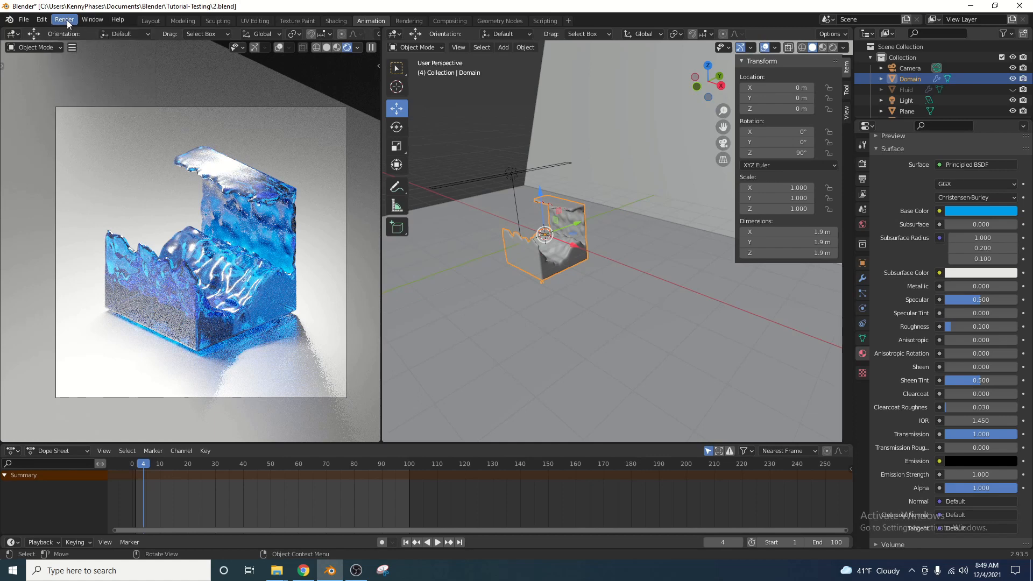
Render a test image, then disable Show In Renders for the Fluid emitter object.
left_click(64, 19)
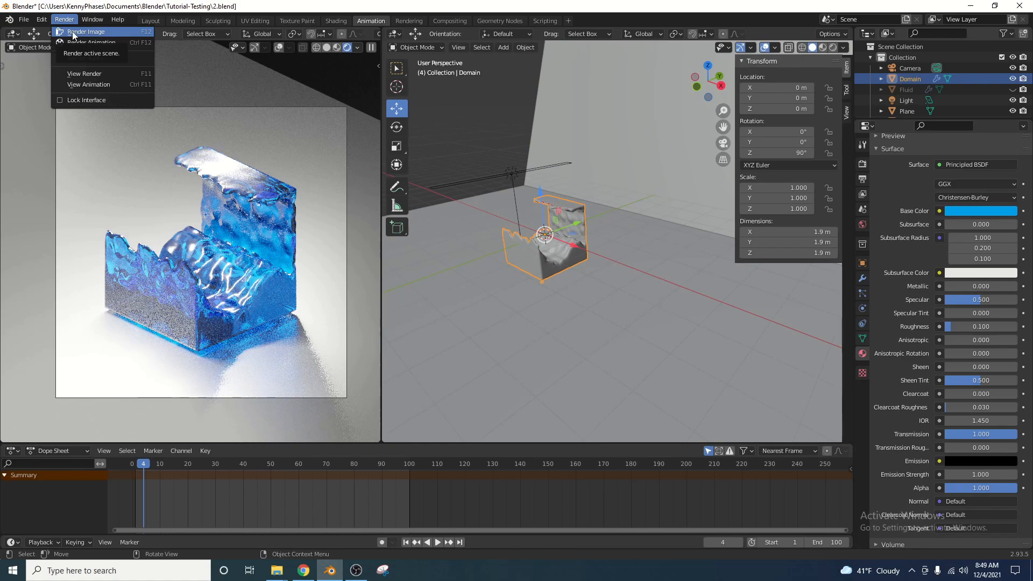
mouse_move(86, 58)
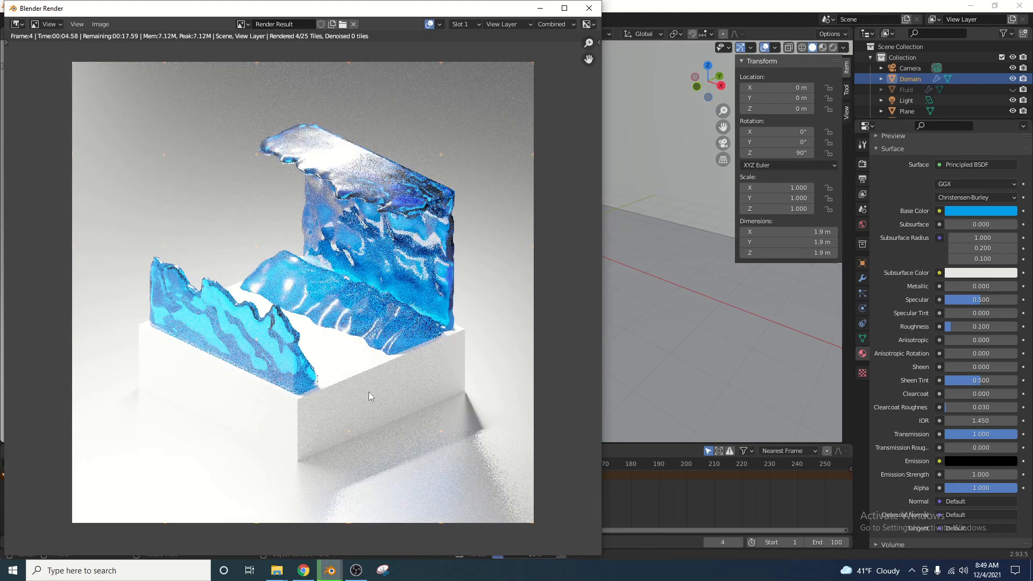
mouse_move(387, 408)
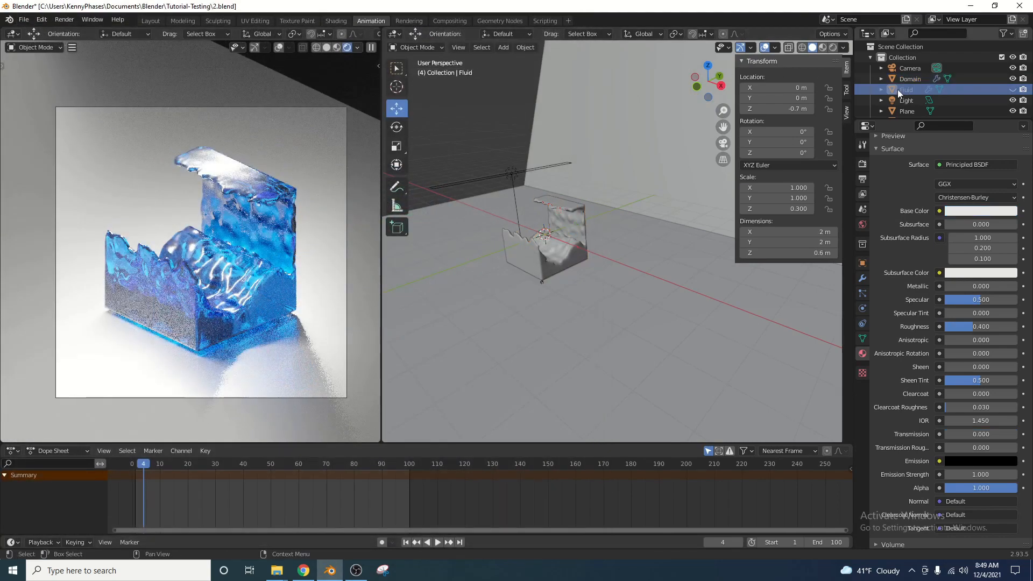
left_click(863, 263)
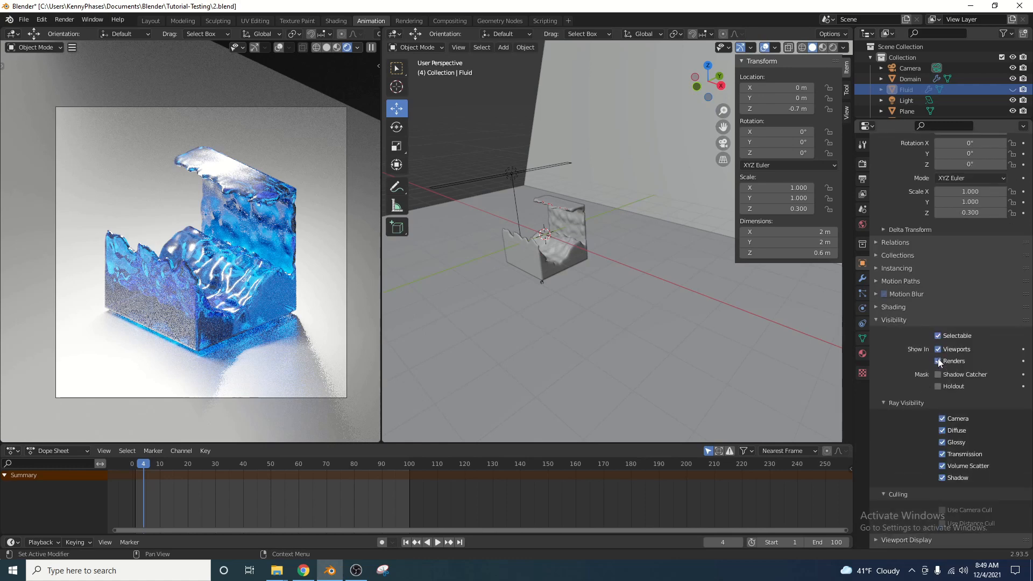
left_click(936, 362)
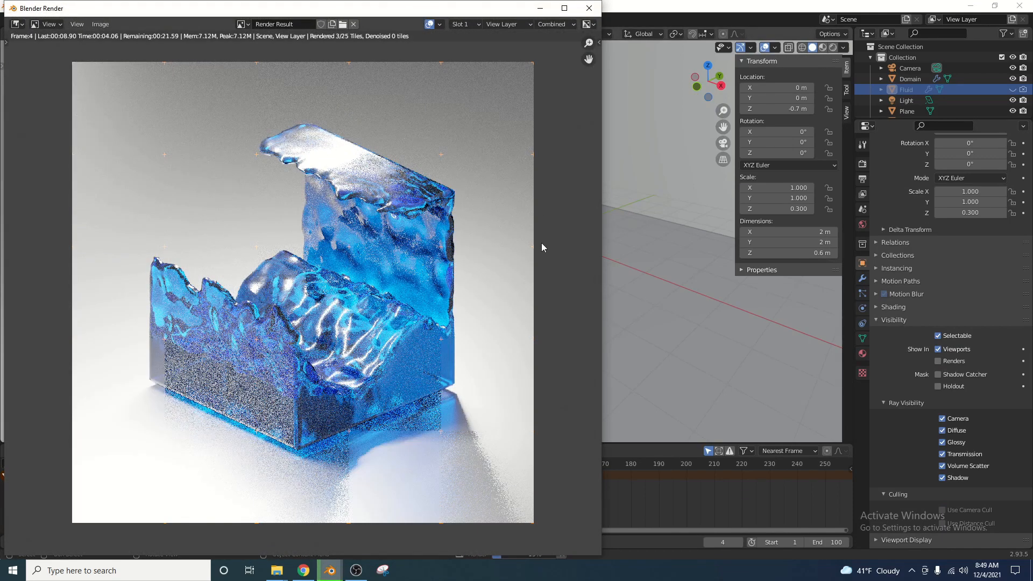
mouse_move(529, 188)
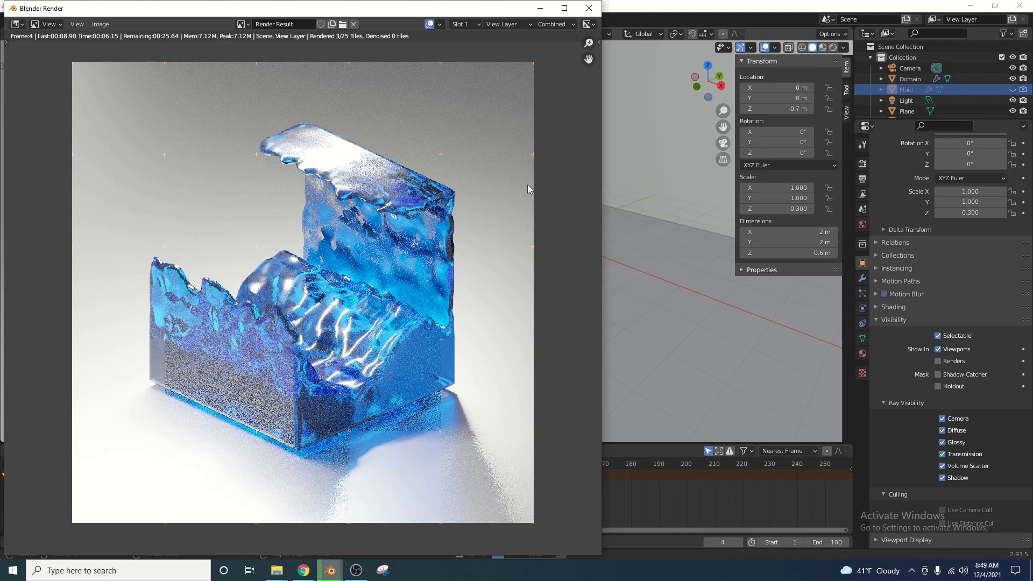
mouse_move(546, 185)
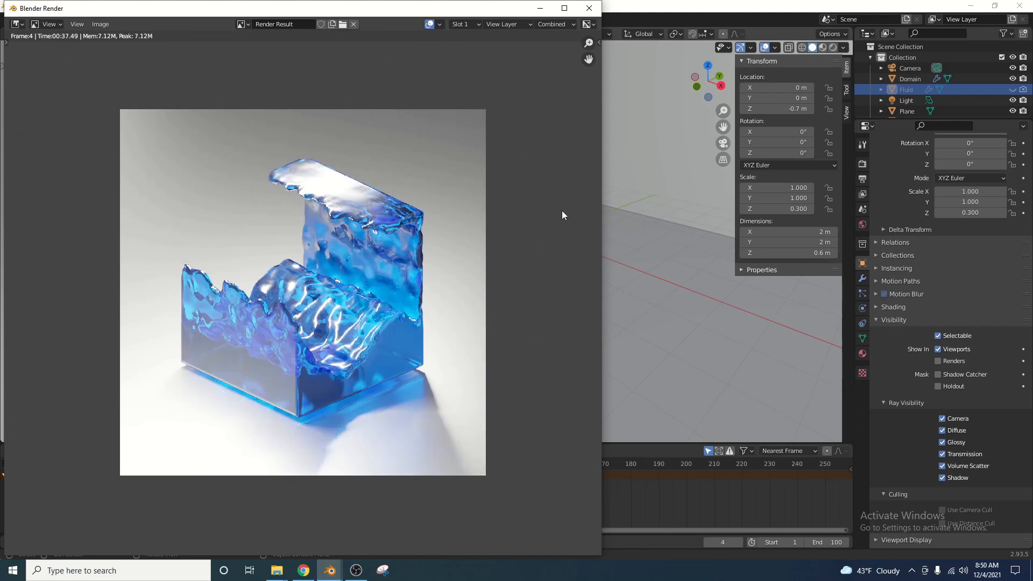
mouse_move(313, 359)
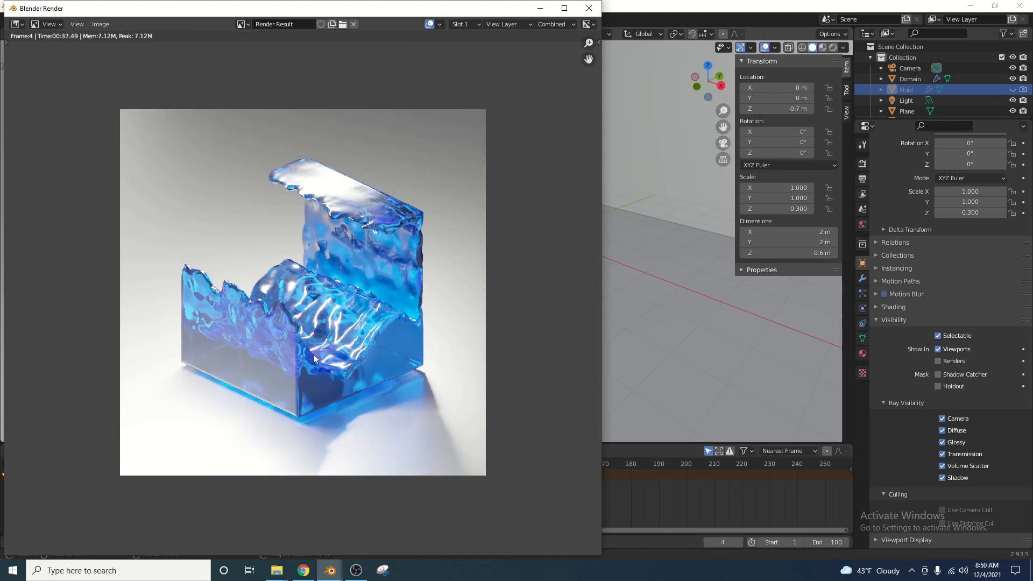
mouse_move(273, 291)
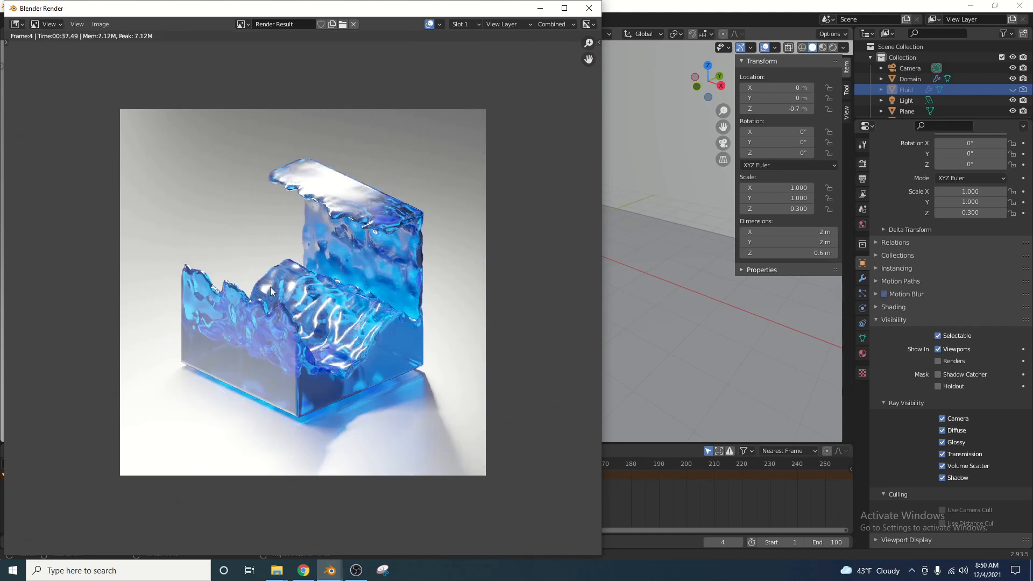